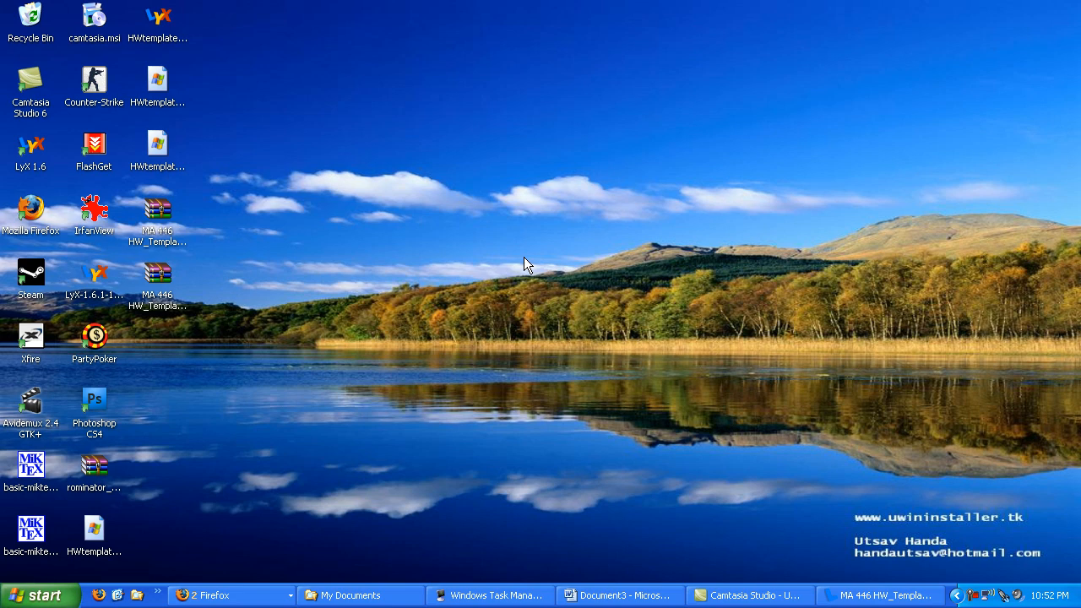
mouse_move(343, 131)
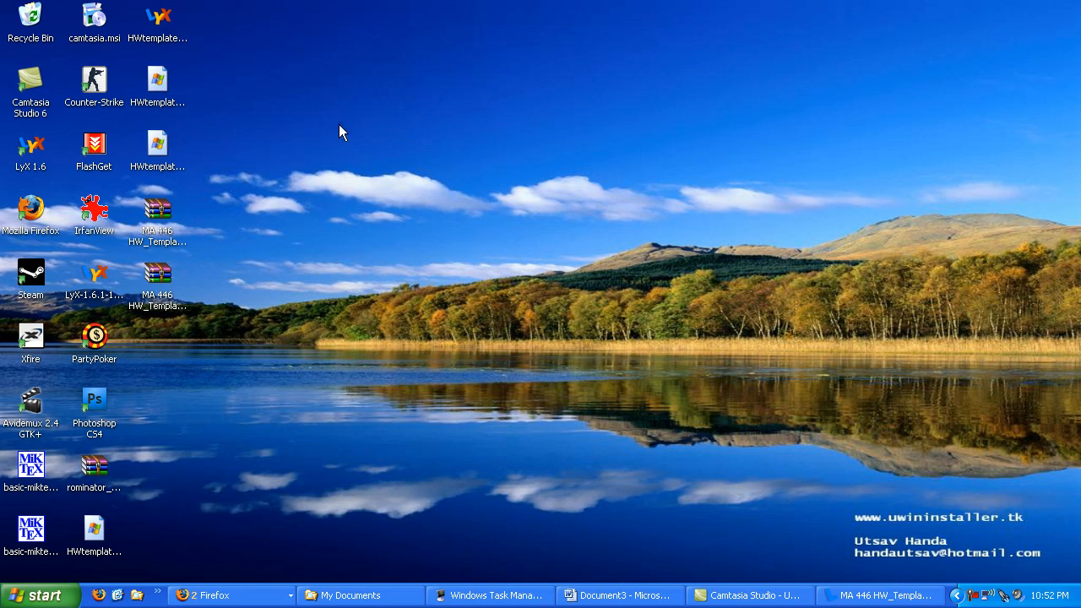
mouse_move(344, 247)
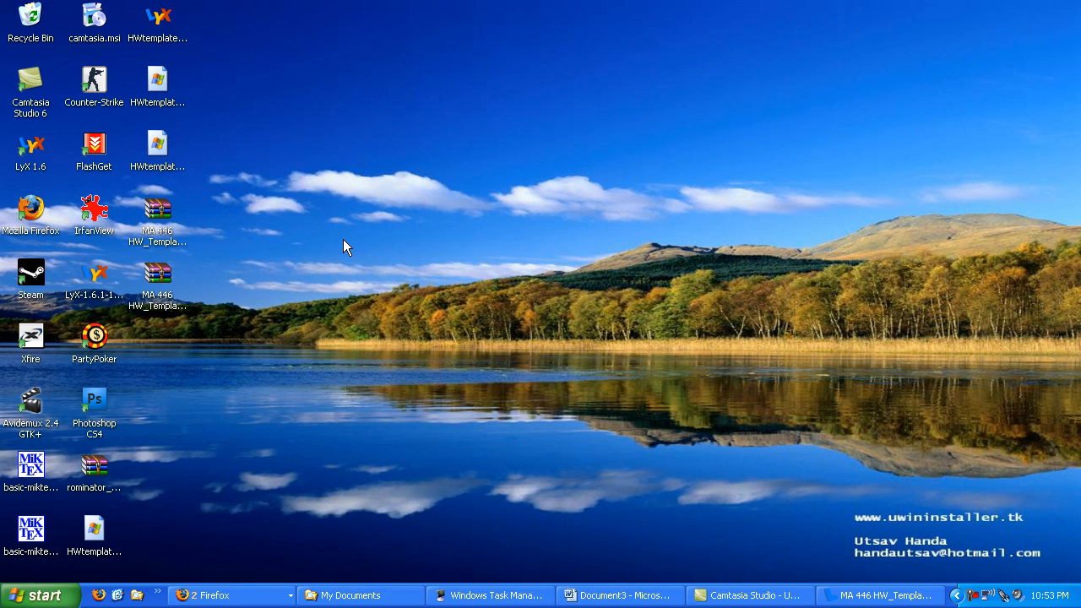
mouse_move(363, 245)
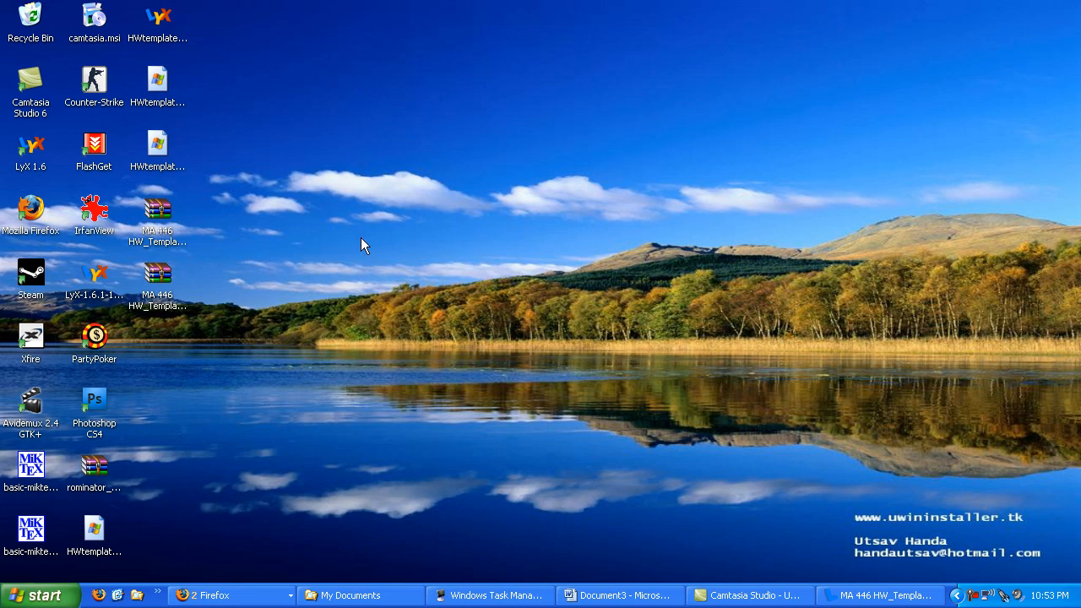
mouse_move(400, 275)
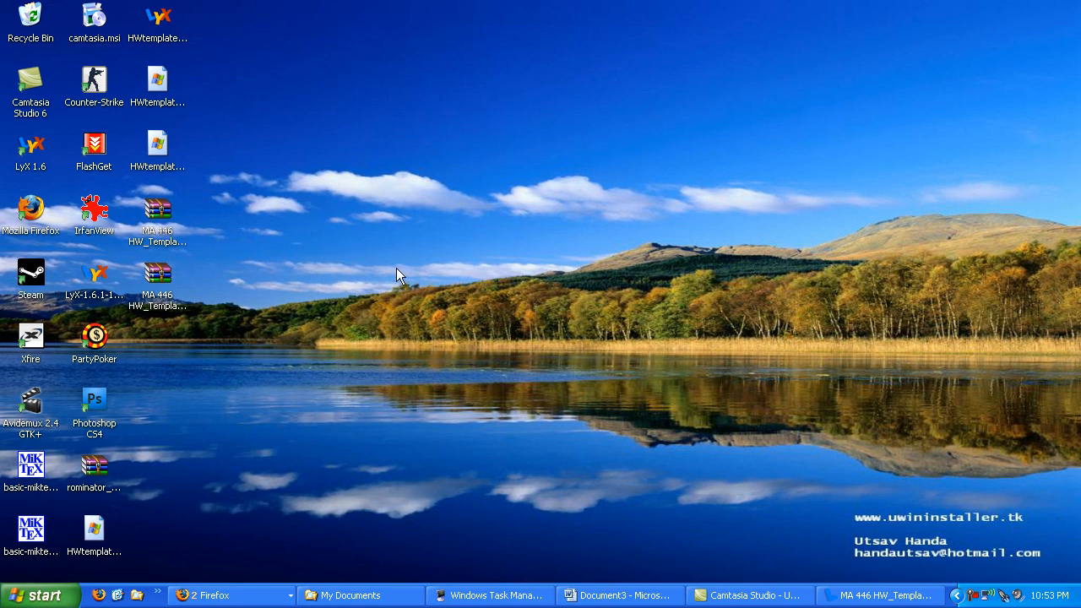
mouse_move(380, 373)
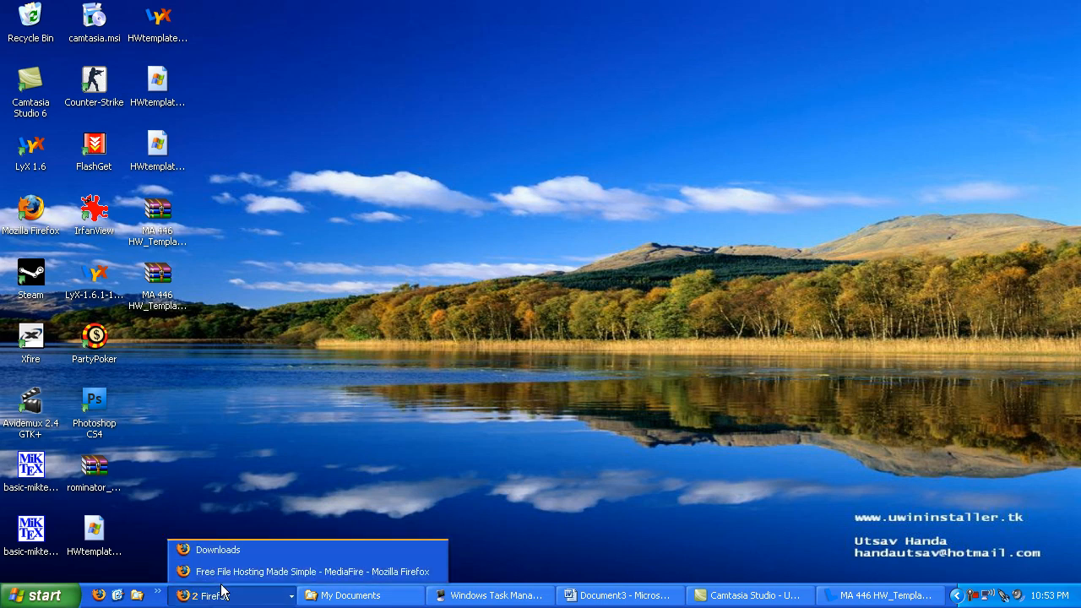
Bring the MediaFire page to the front to get the MA 446 HW_Template.lyx.zip download.
click(308, 572)
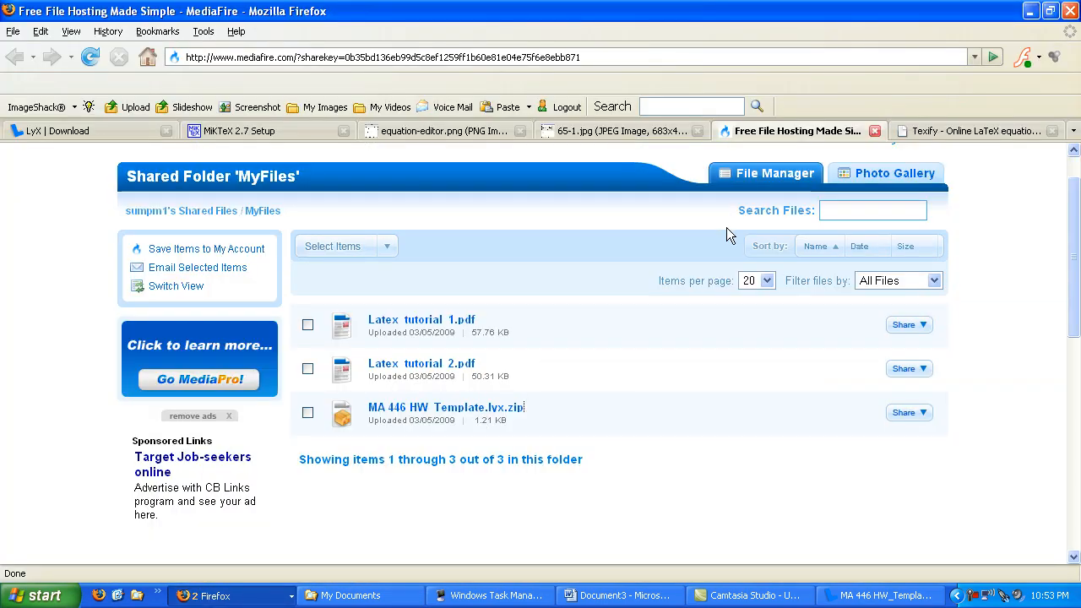
mouse_move(421, 363)
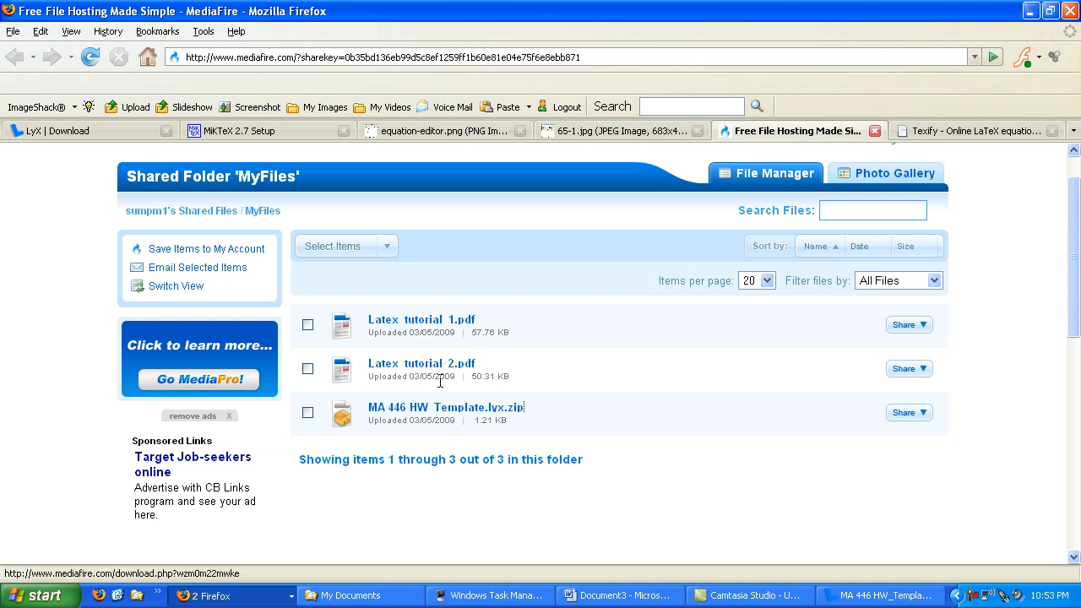
mouse_move(431, 408)
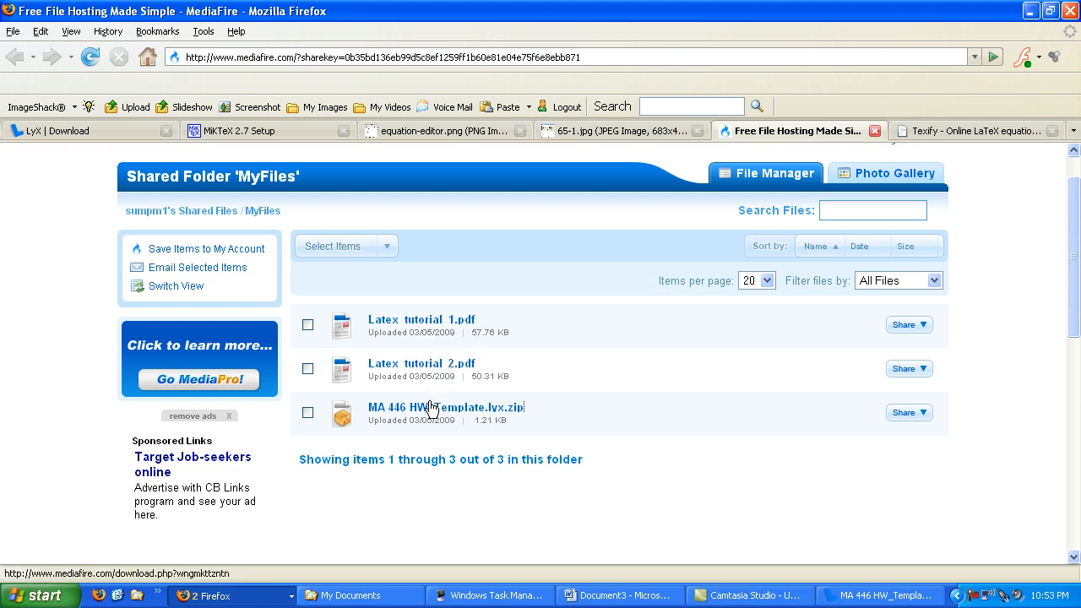
mouse_move(392, 493)
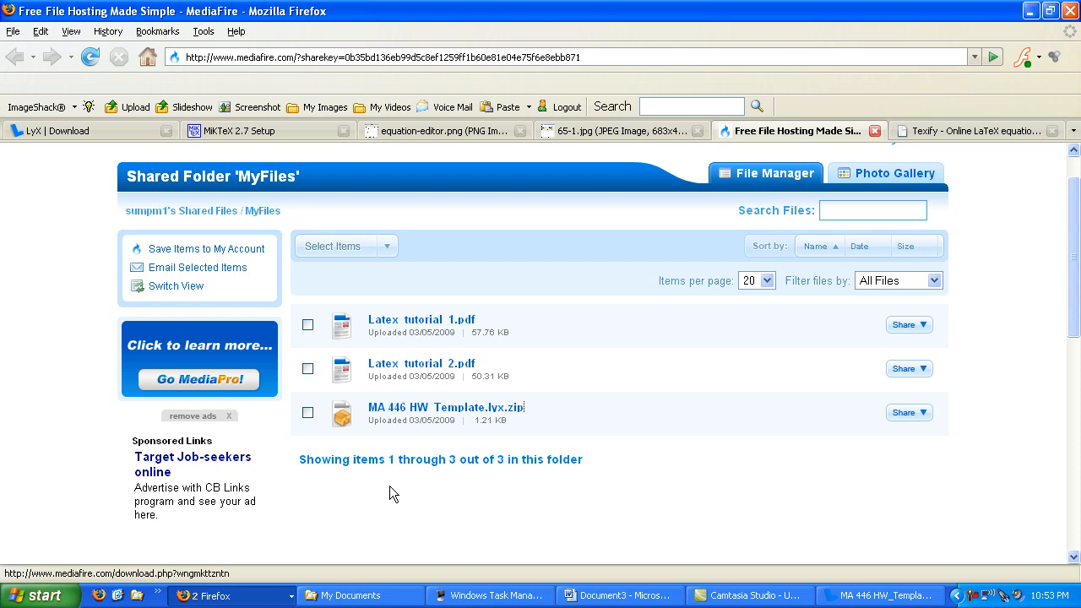
mouse_move(415, 413)
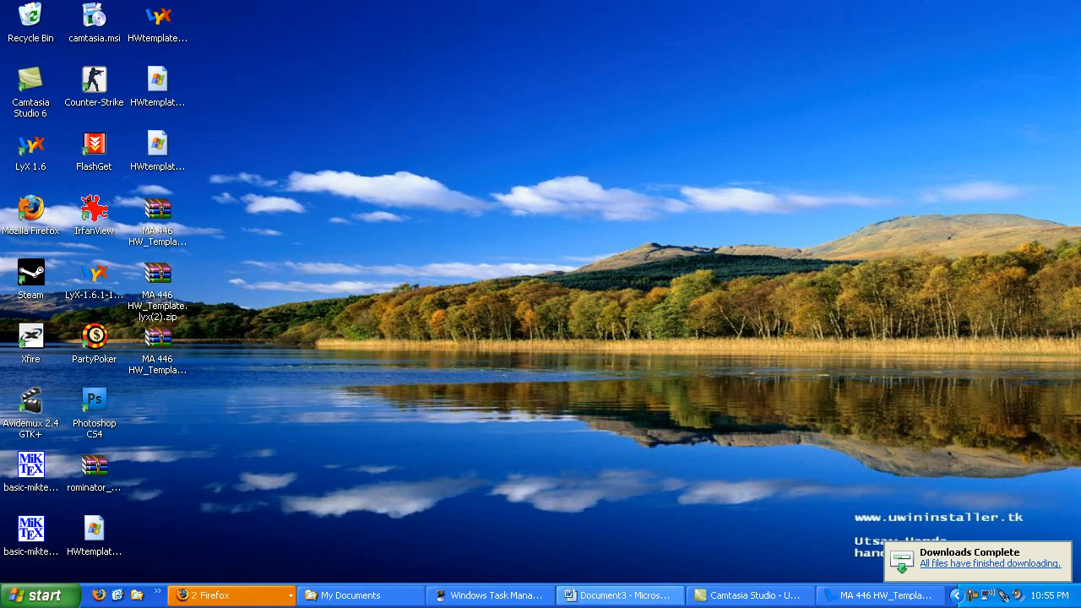
Open the downloaded MA 446 HW_Template.lyx(3).zip from Firefox's finished downloads.
click(350, 595)
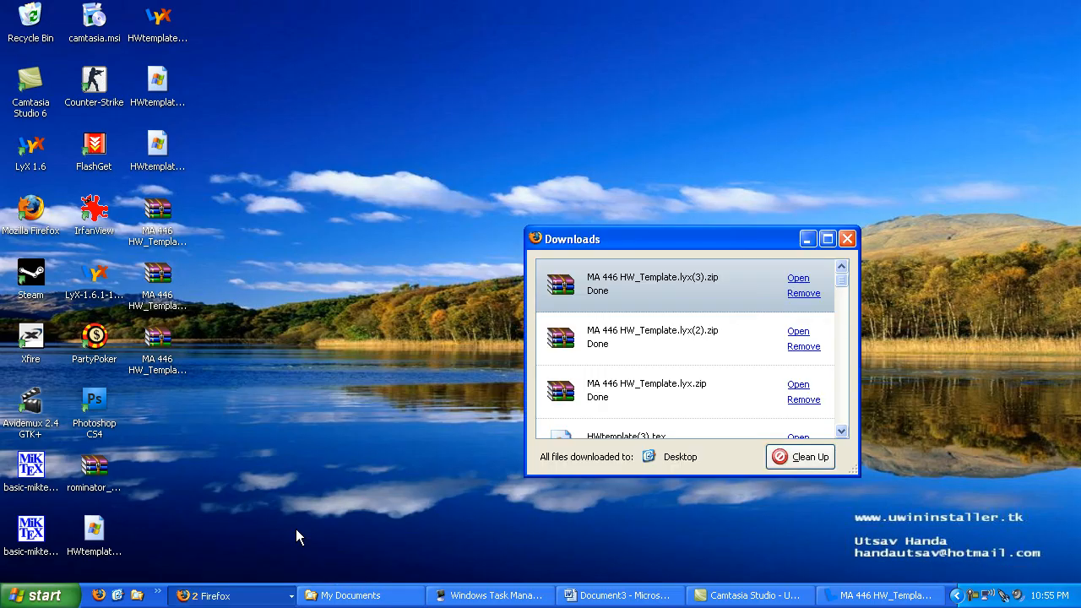
click(797, 278)
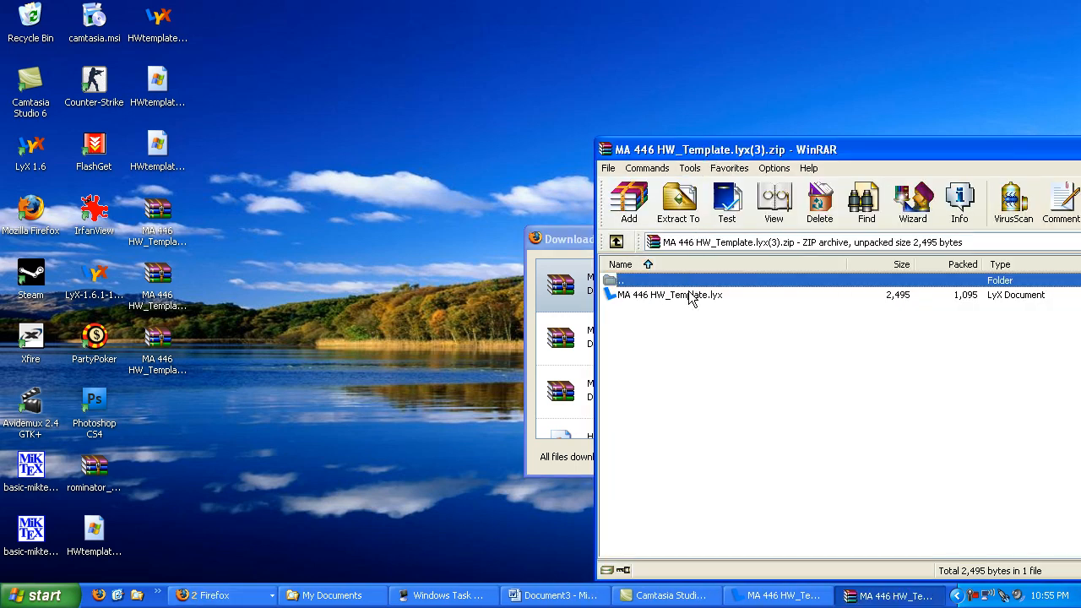
Open MA 446 HW_Template.lyx from inside the WinRAR archive.
click(667, 295)
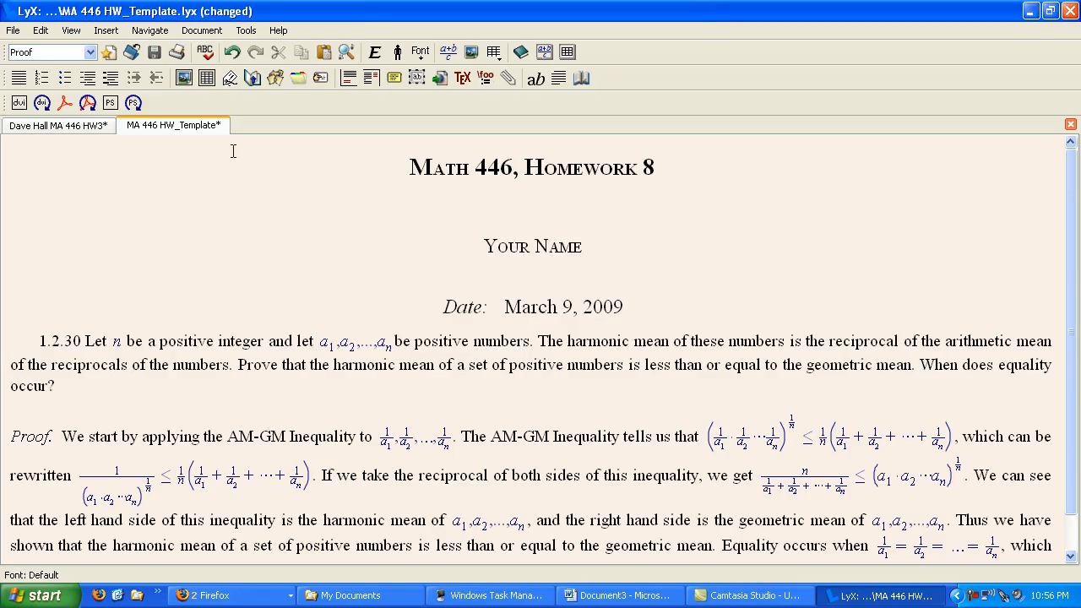
mouse_move(233, 125)
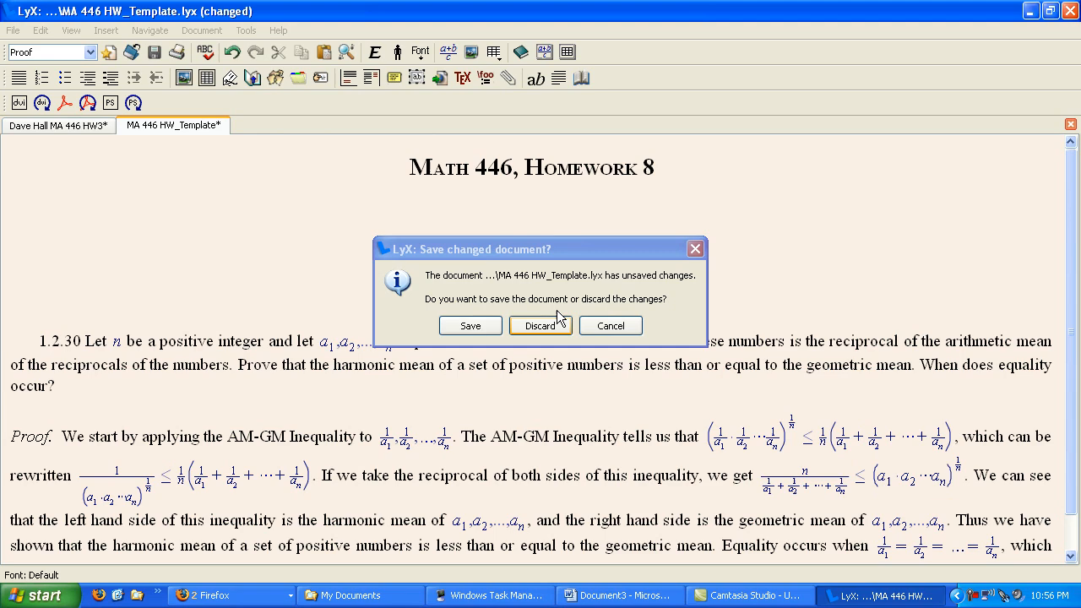
Discard the old template's changes and open MA 446 HW_Template.lyx from the Desktop.
click(541, 325)
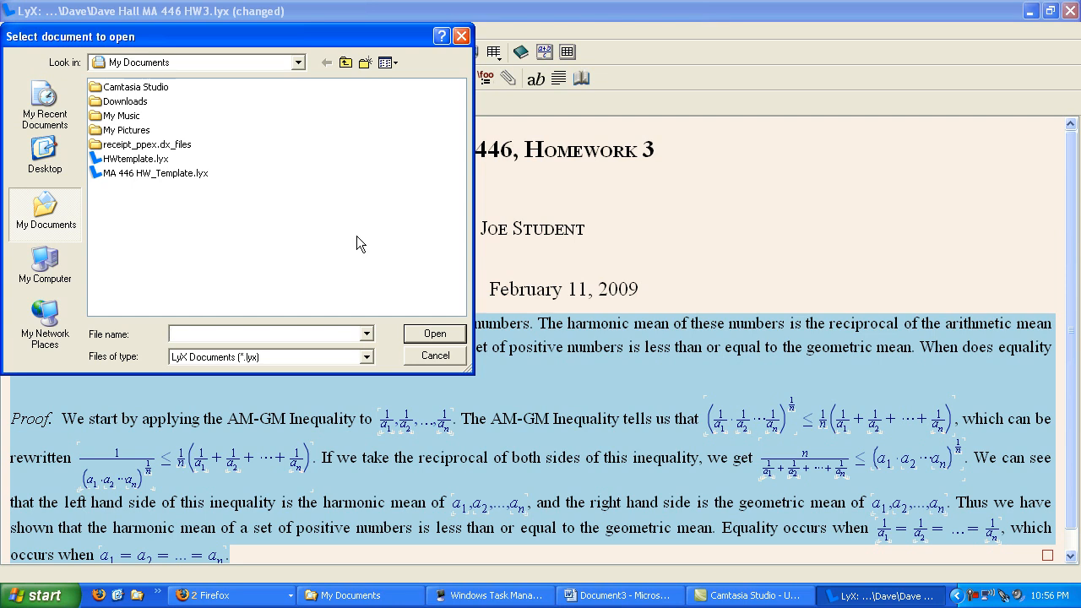
click(44, 156)
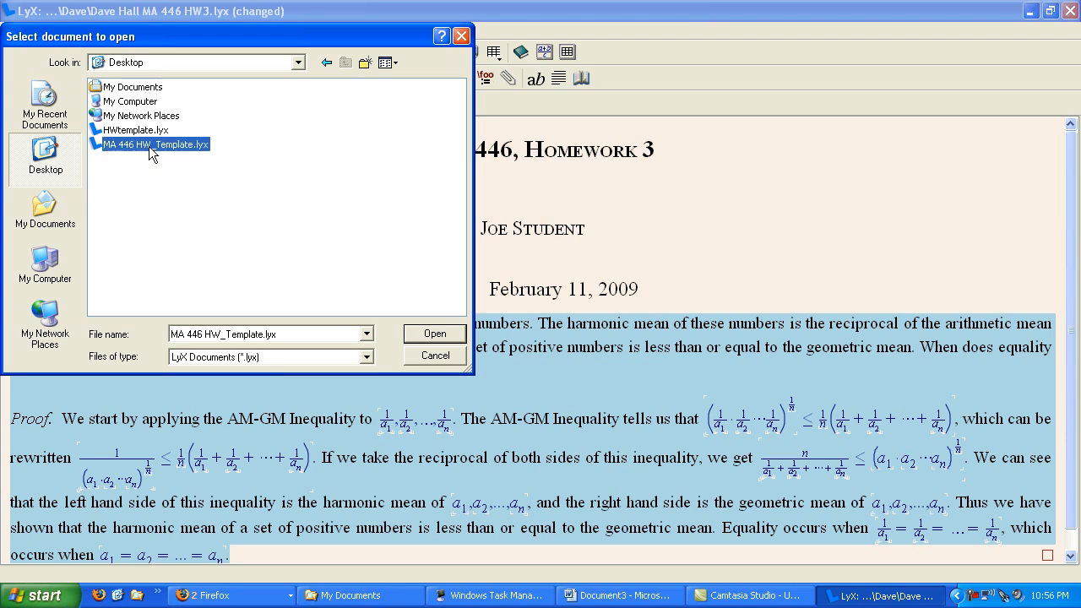
click(434, 334)
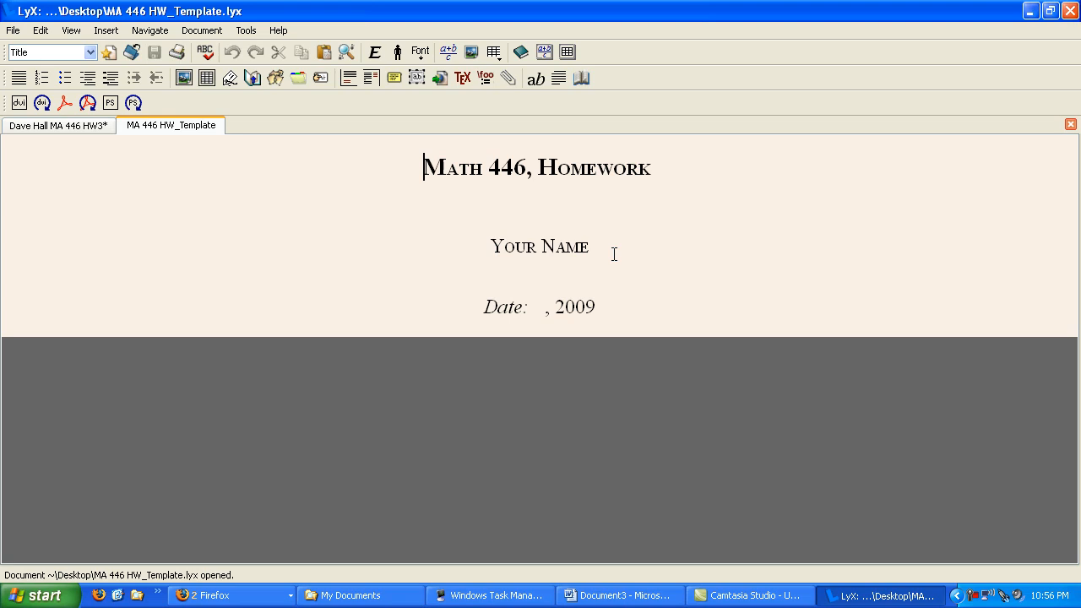
Make the title read 'Homework 8' and type 'ch 9' into the date field.
click(546, 306)
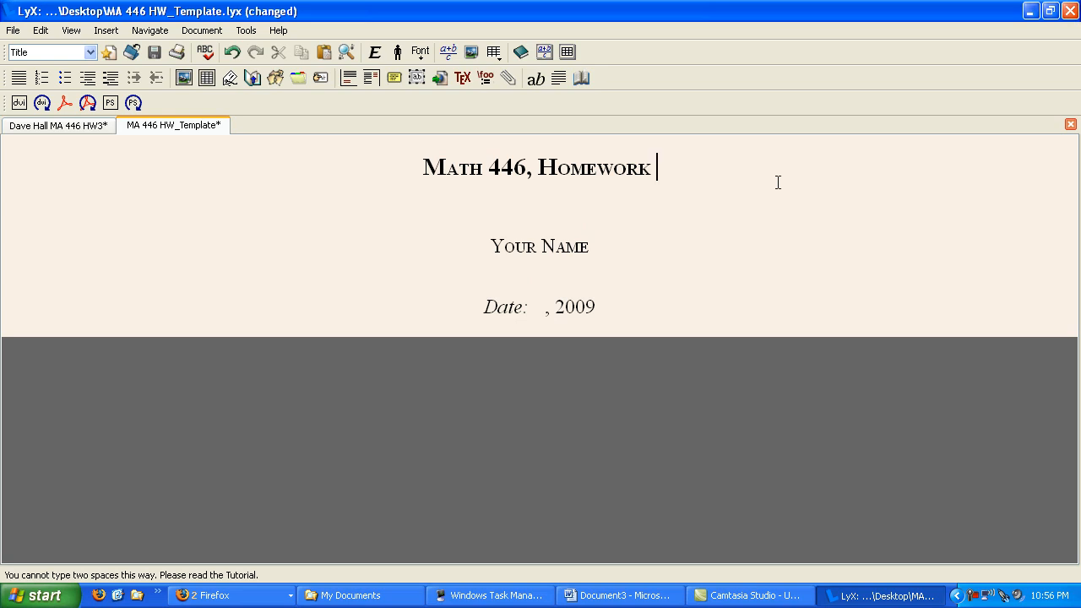
text(8)
click(540, 307)
text(Mar)
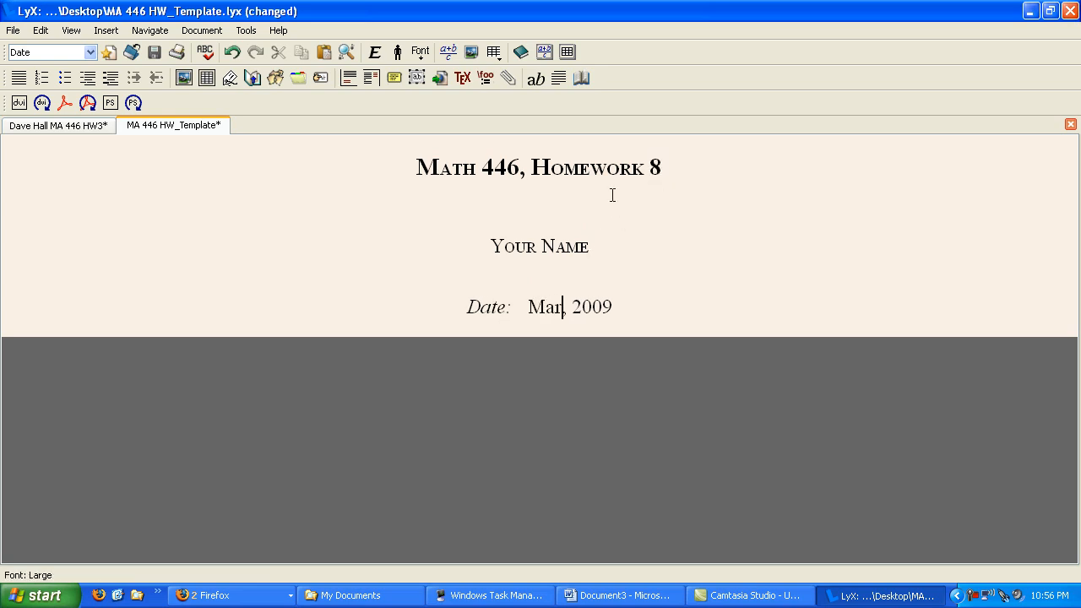
text(ch 9)
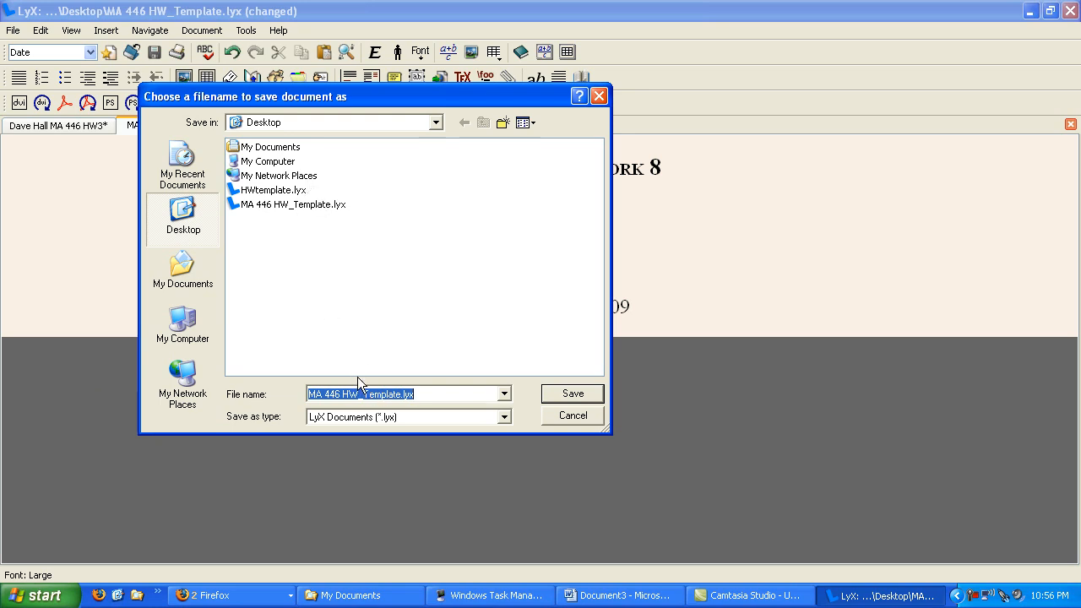
Save the document to the Desktop under the name 'HW 8'.
text(HW)
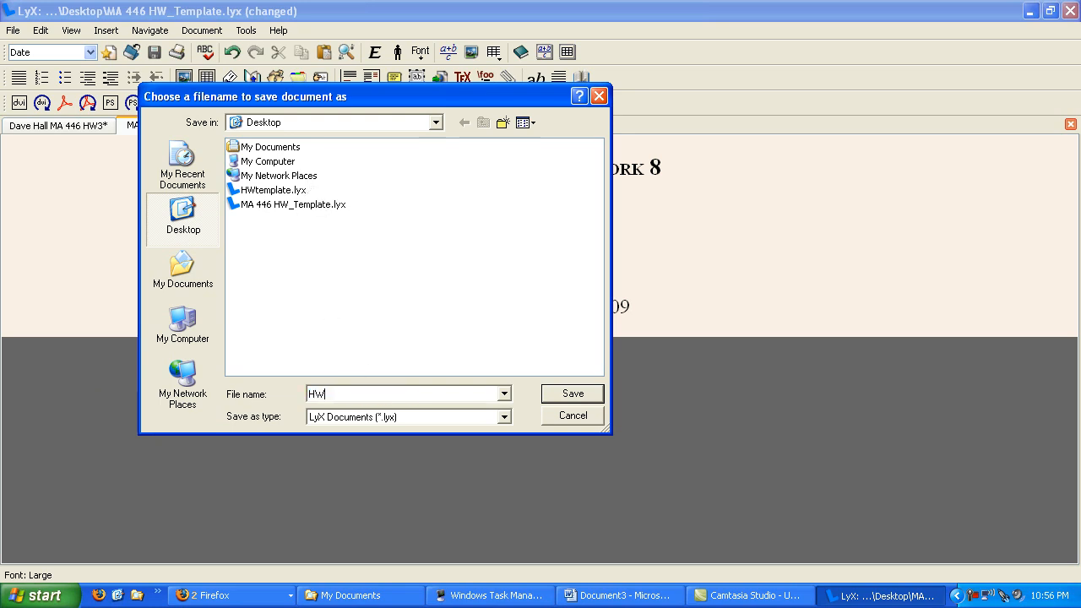
text(8)
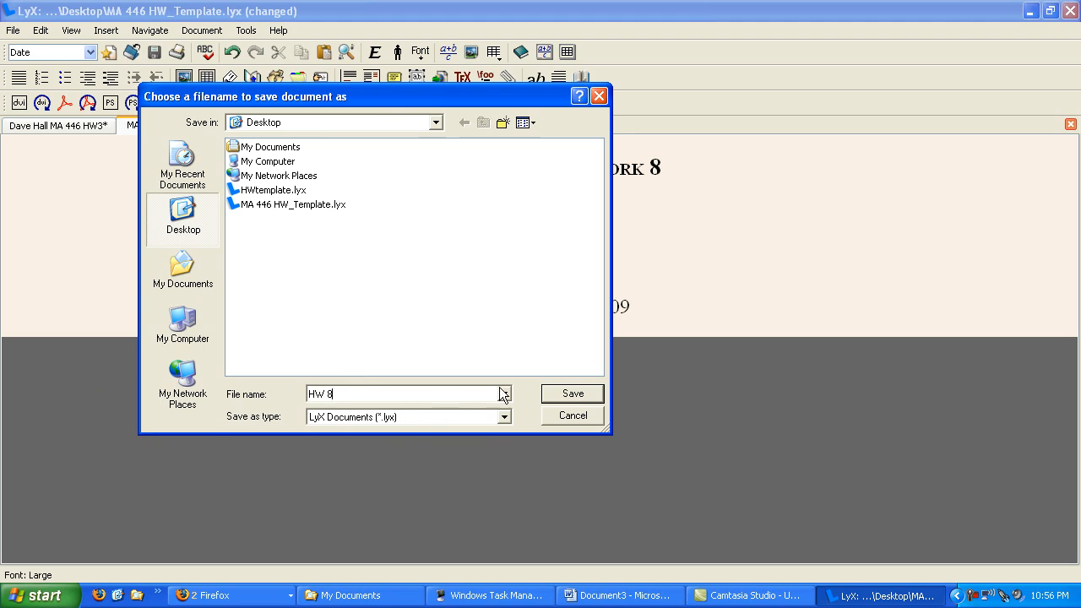
click(572, 393)
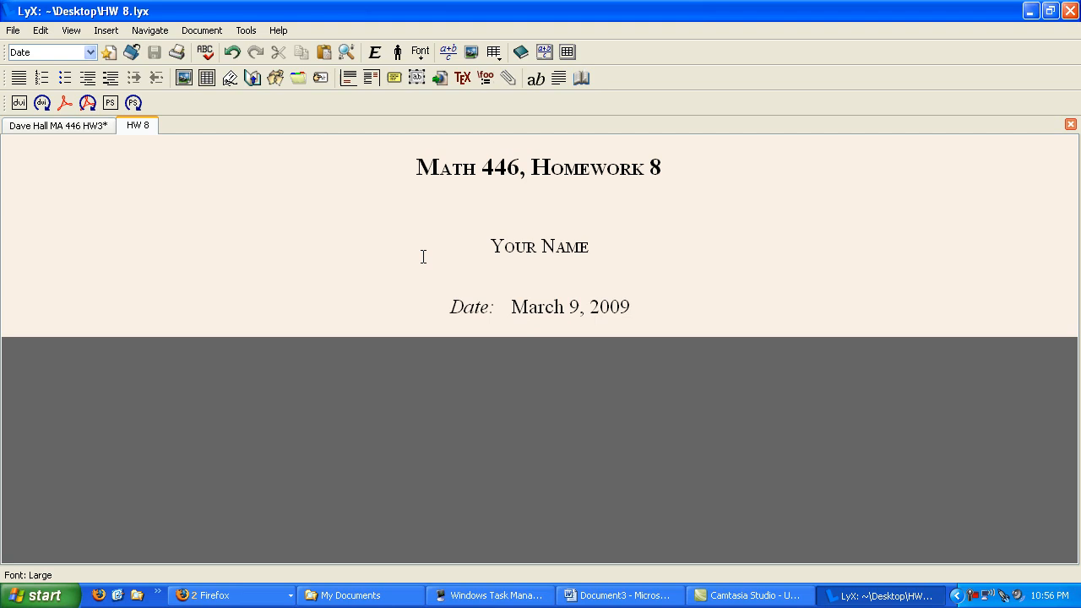
mouse_move(301, 175)
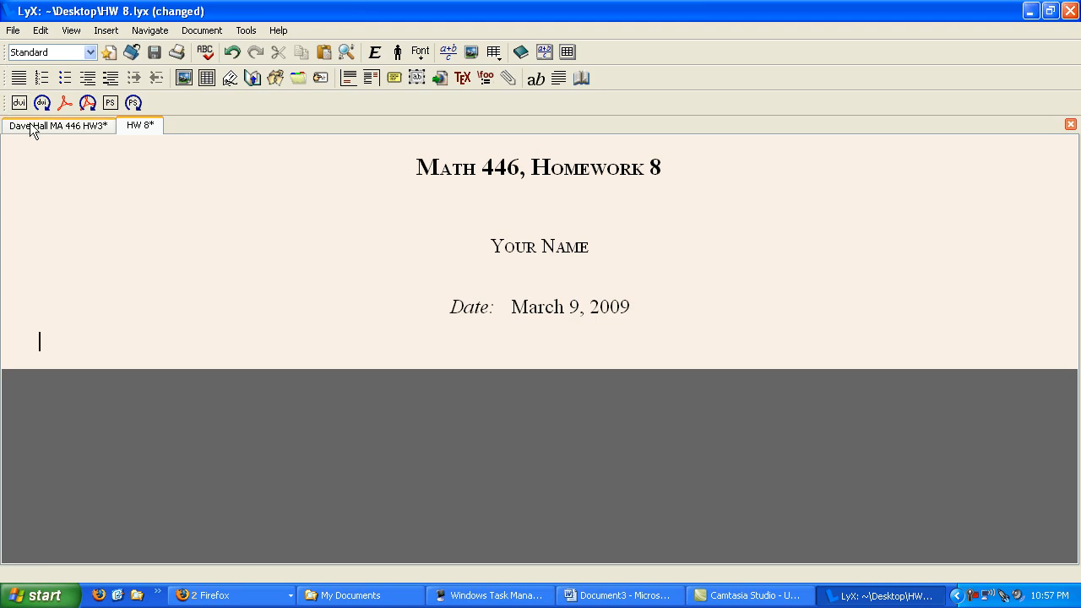
Paste the copied harmonic-mean problem and proof from HW3 into HW 8.
click(59, 126)
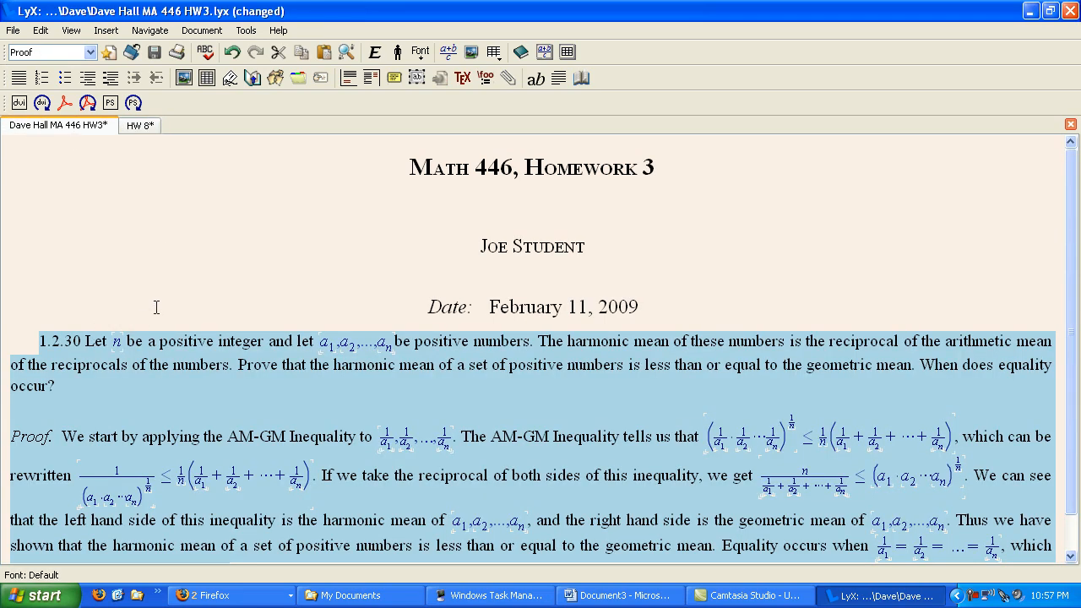
click(139, 125)
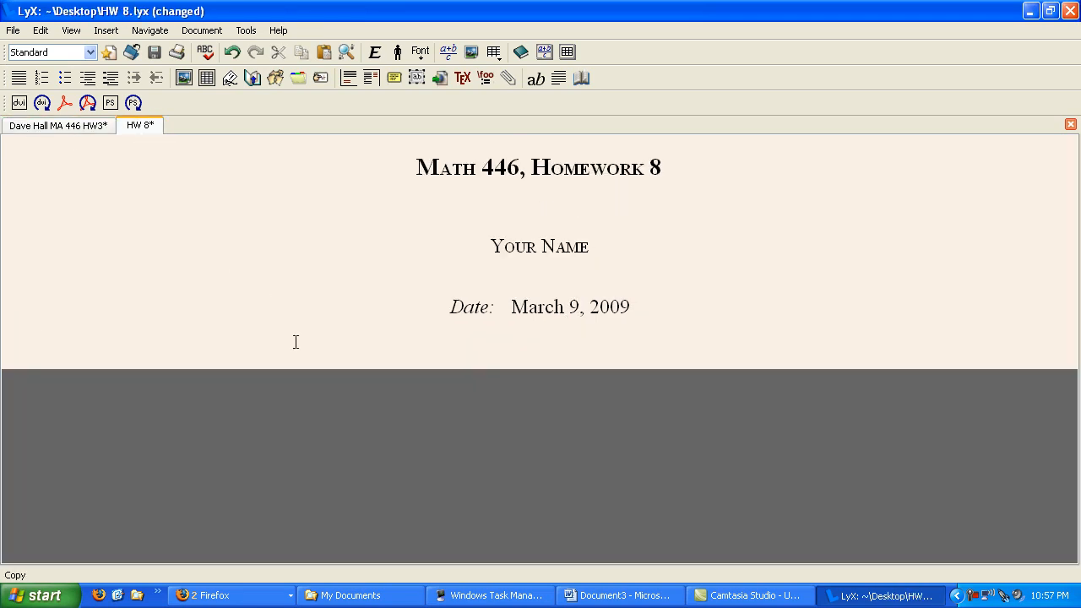
key(ctrl+v)
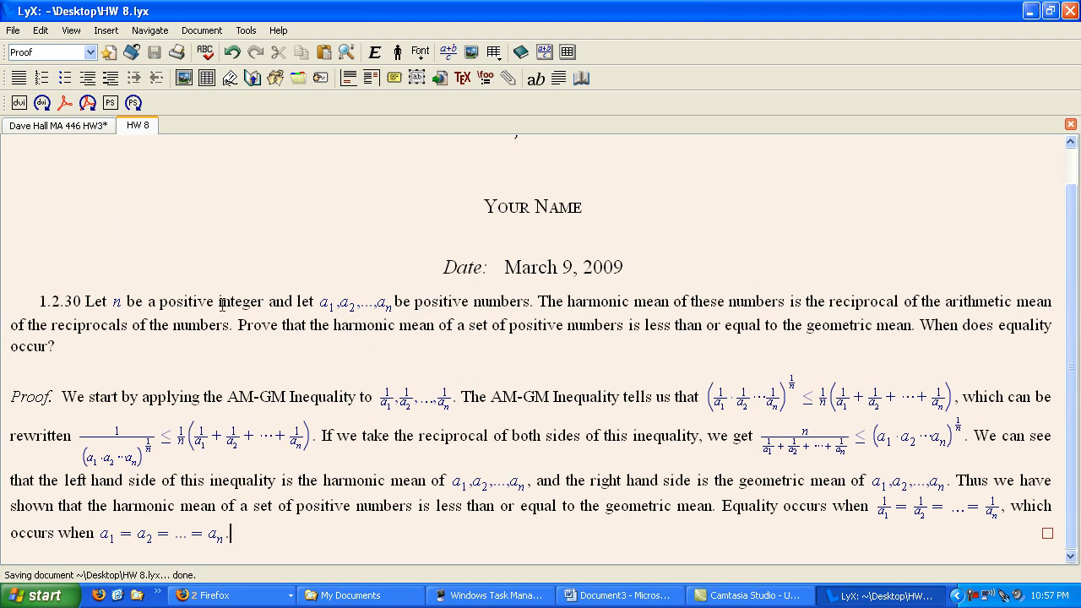
Save the HW 8 document with the pasted content.
click(13, 30)
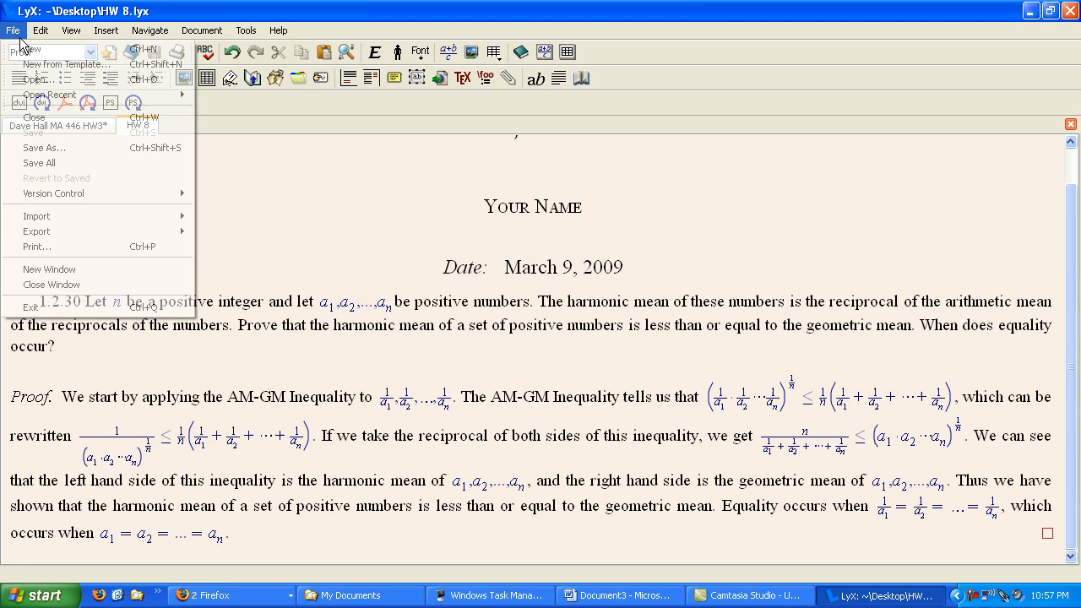
mouse_move(34, 133)
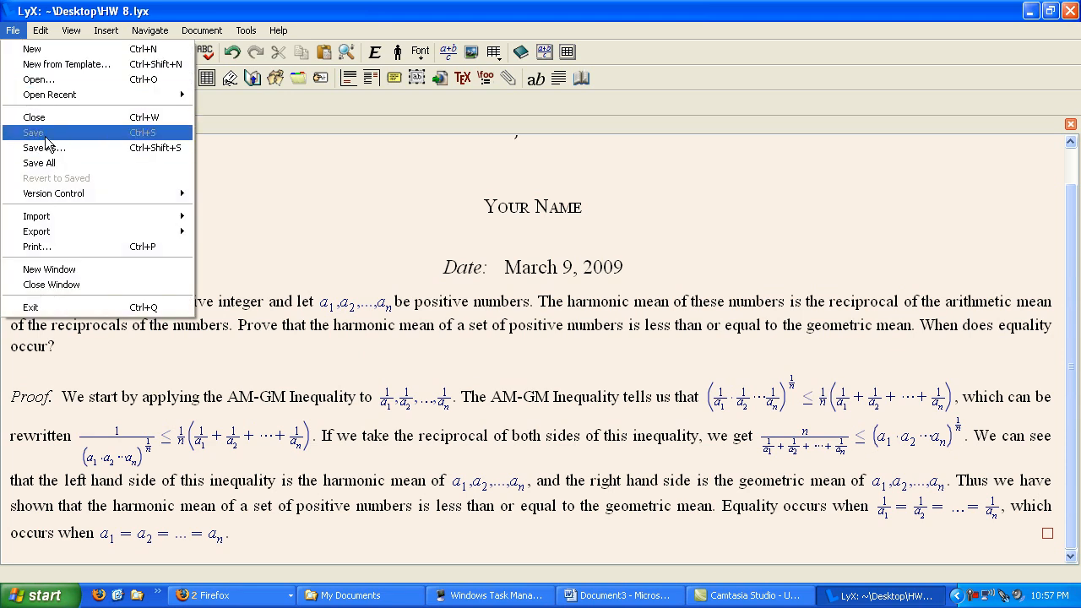
click(33, 133)
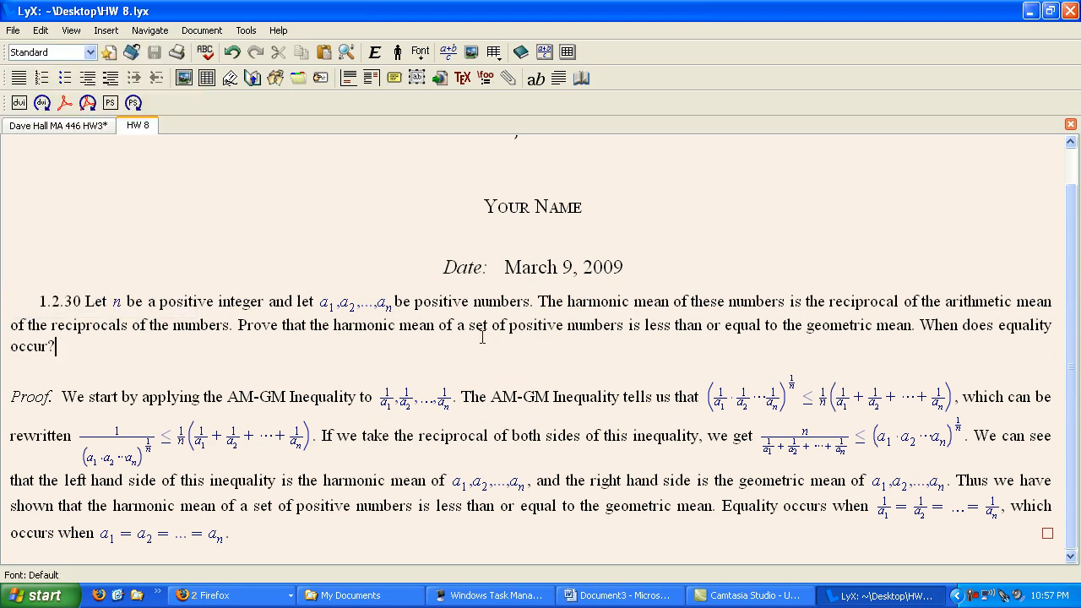
scroll(up, 3)
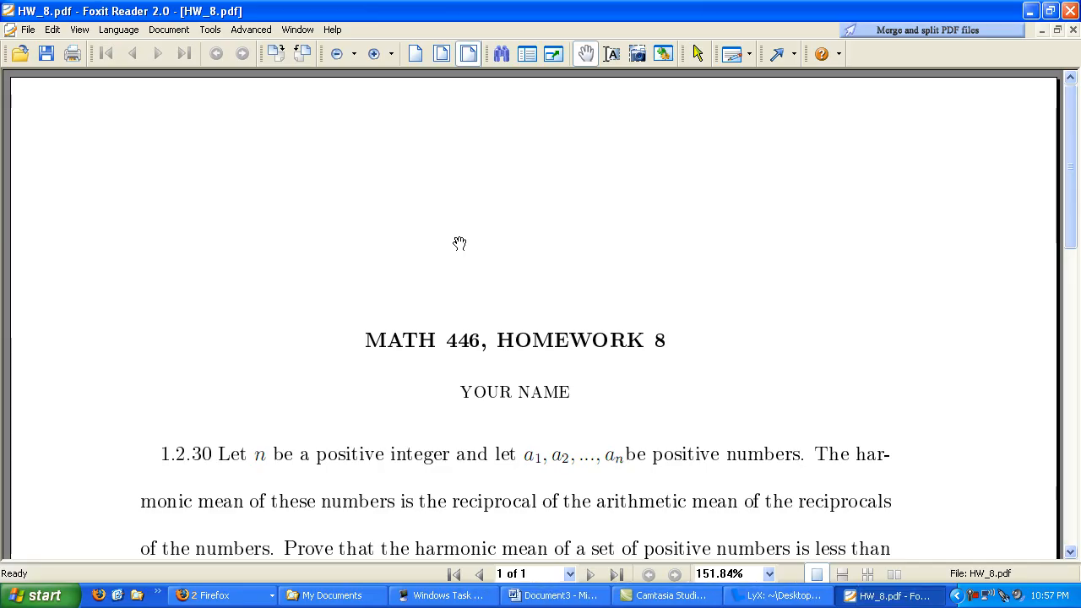
Zoom the HW_8 PDF out from about 152% to 100% so the proof fits.
click(336, 53)
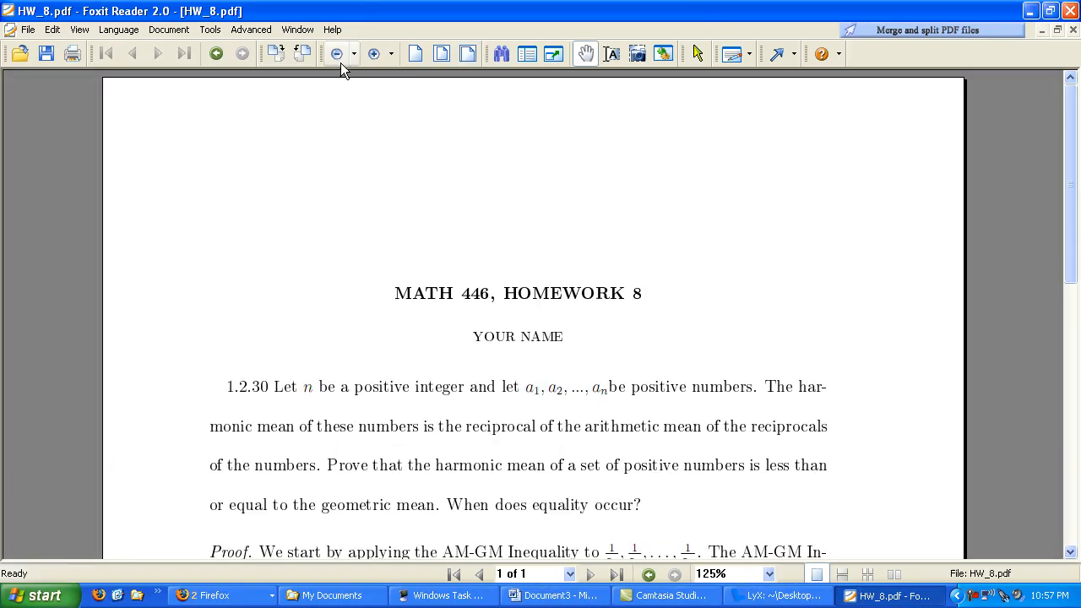
click(337, 53)
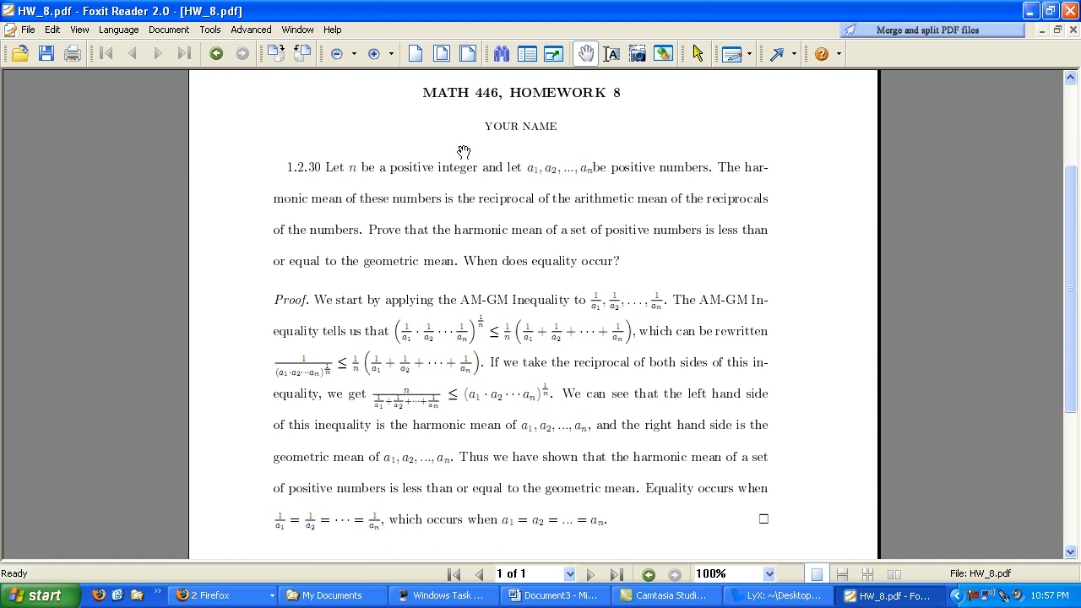
mouse_move(639, 422)
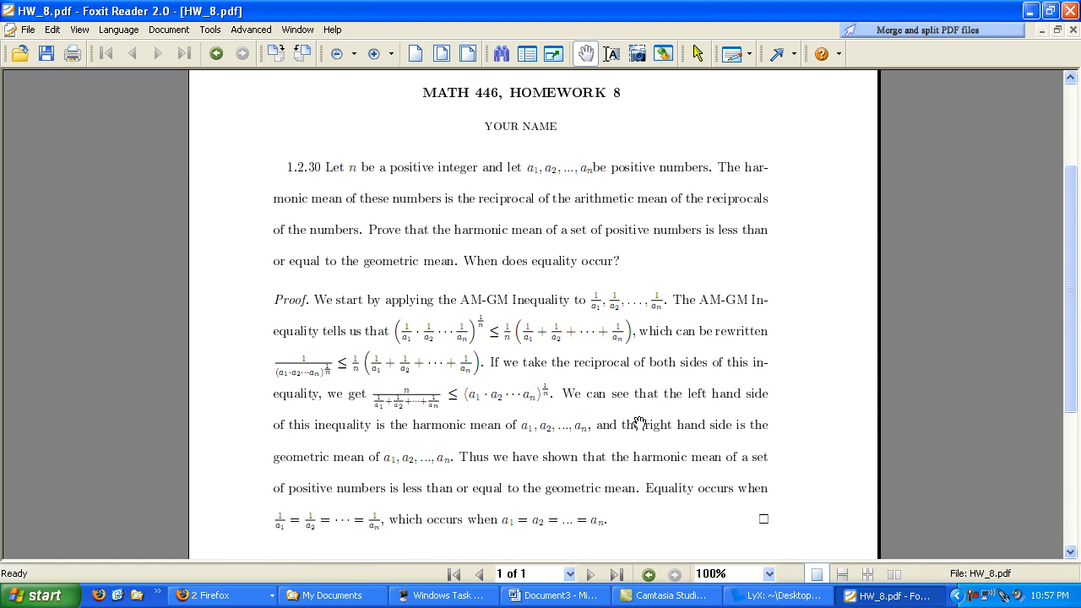
mouse_move(760, 329)
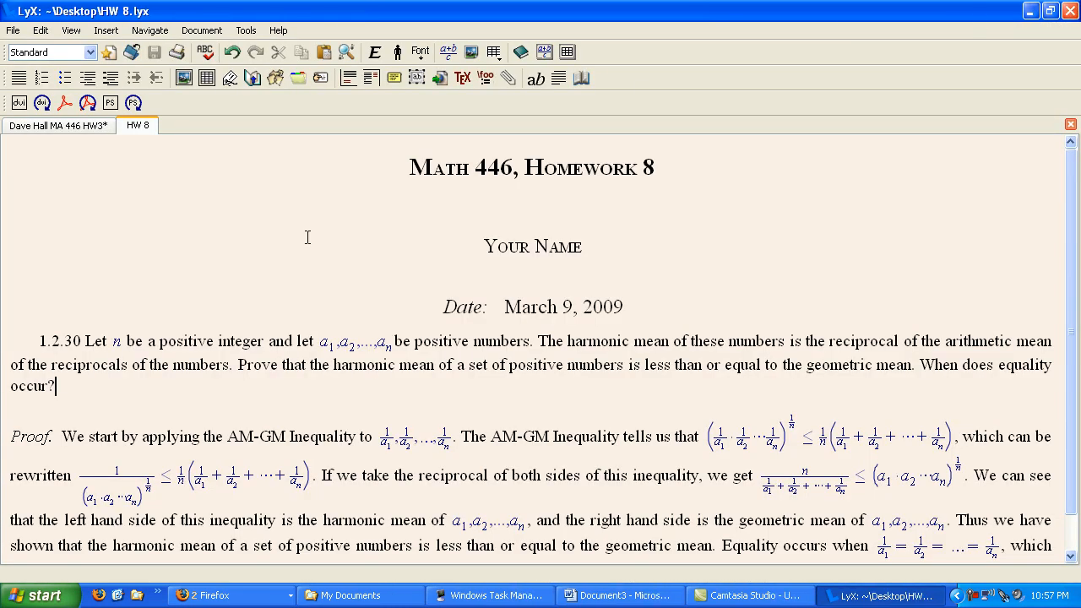
mouse_move(347, 209)
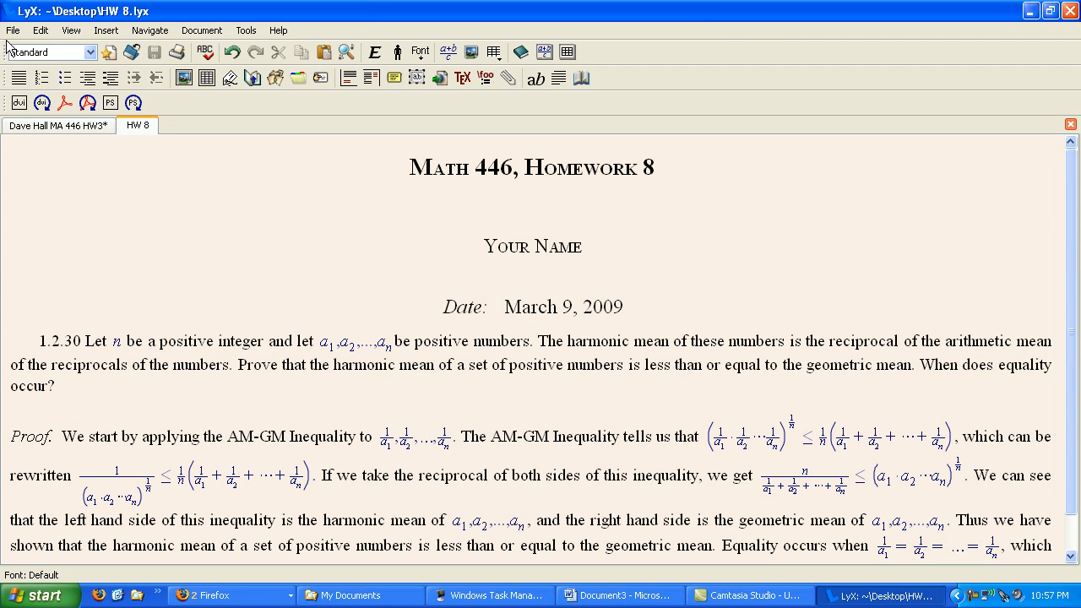
Export HW 8 as LaTeX (plain), producing HW 8.tex.
click(13, 30)
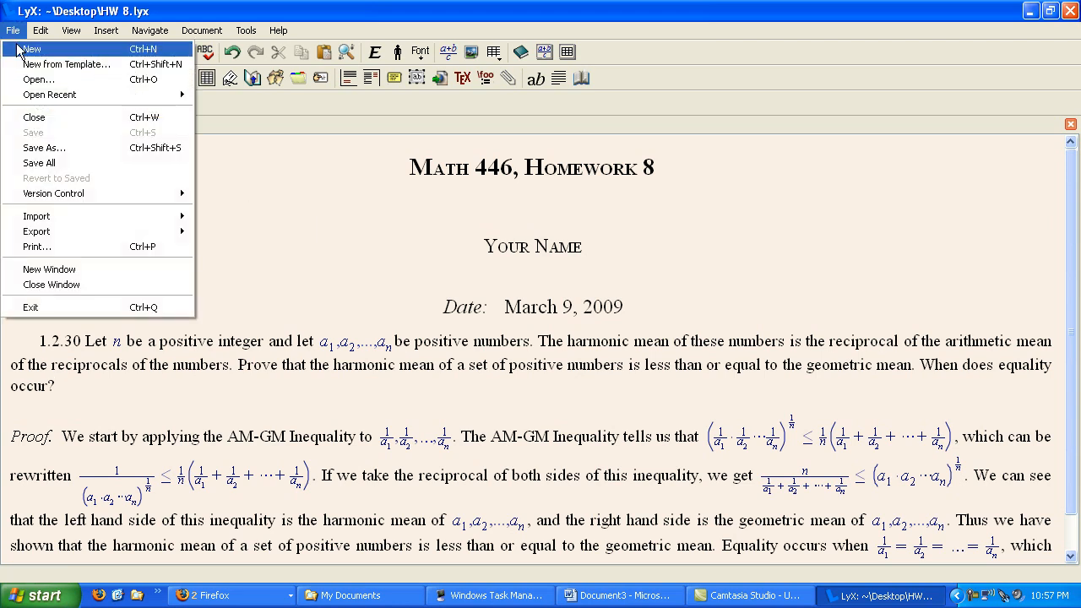
mouse_move(79, 232)
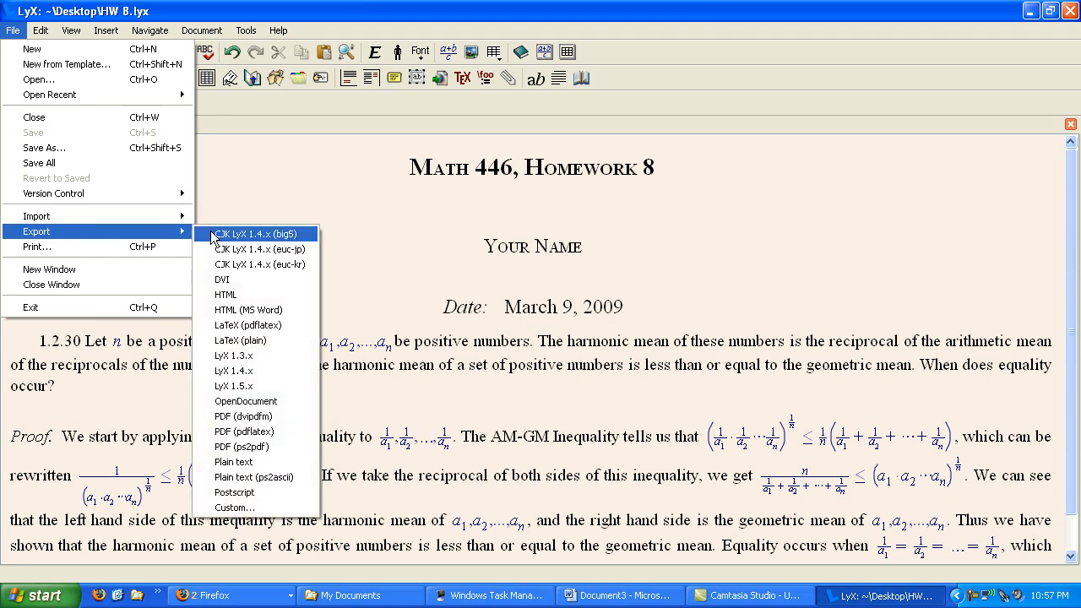
mouse_move(228, 341)
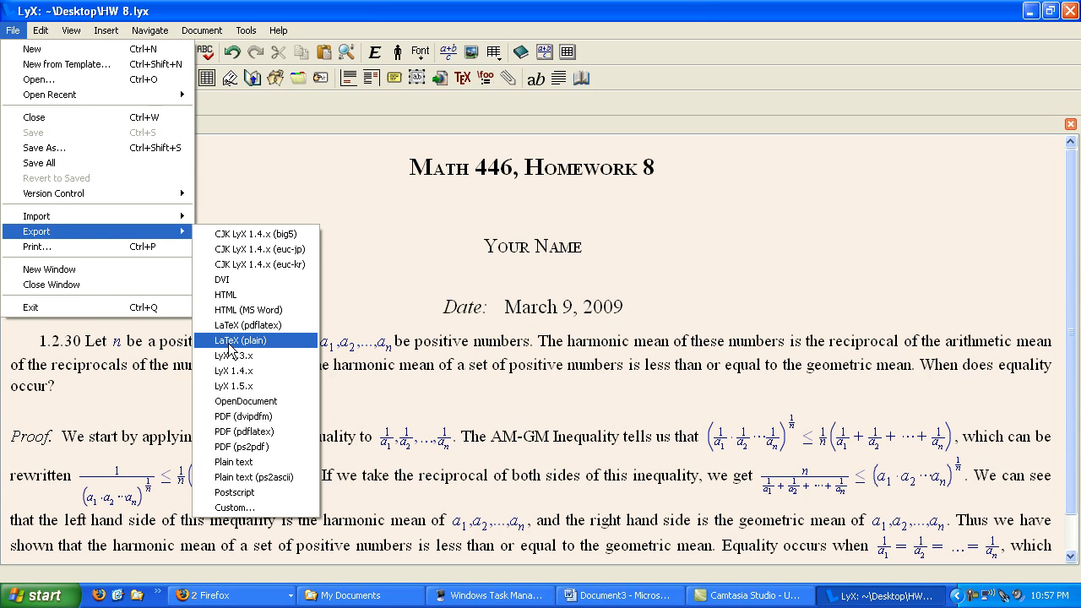
click(242, 340)
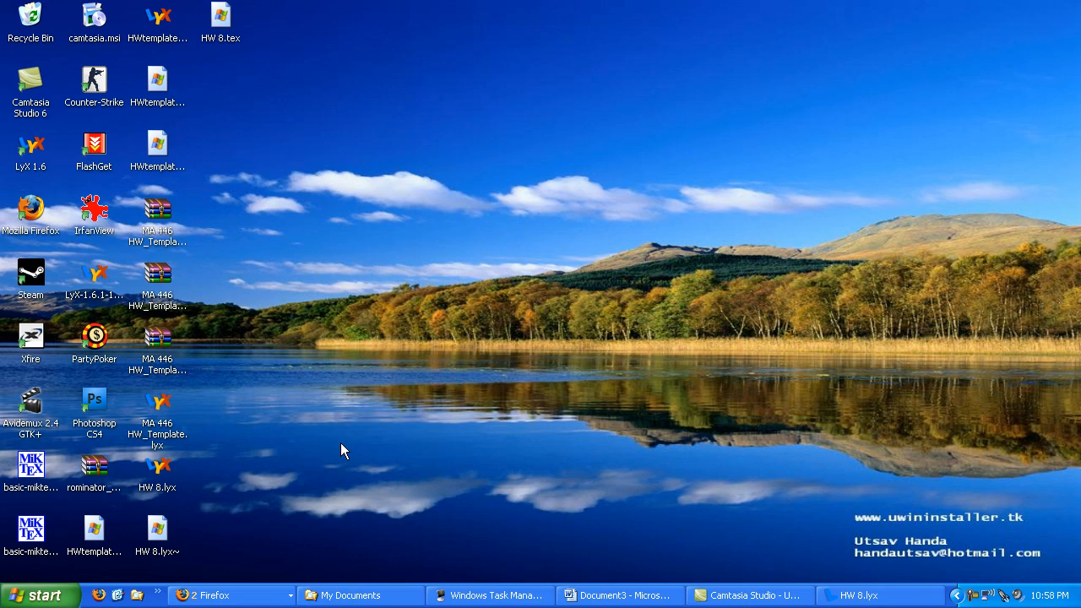
click(220, 17)
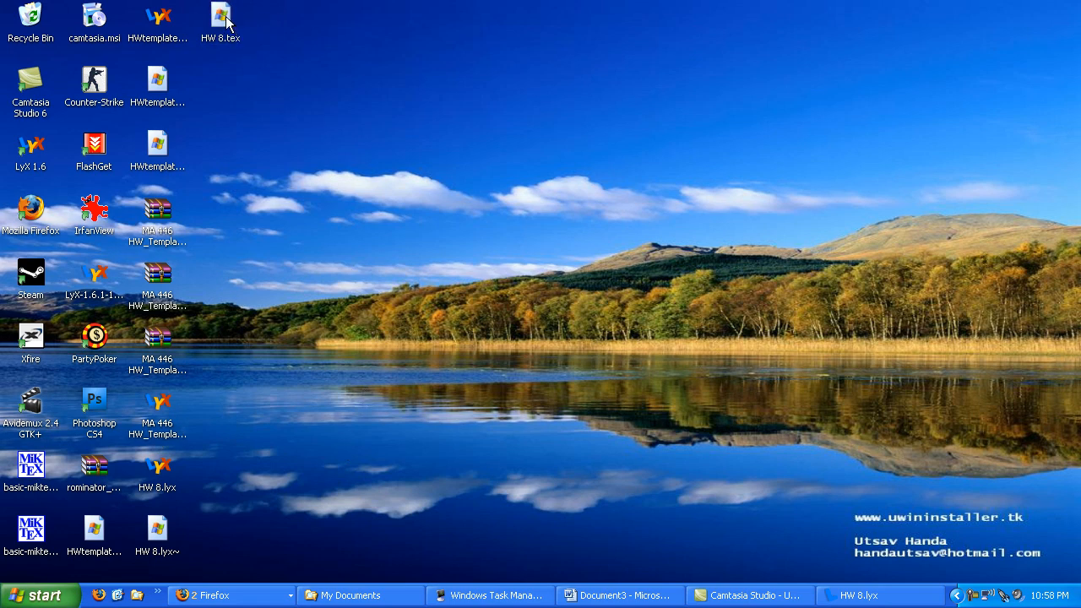
click(220, 15)
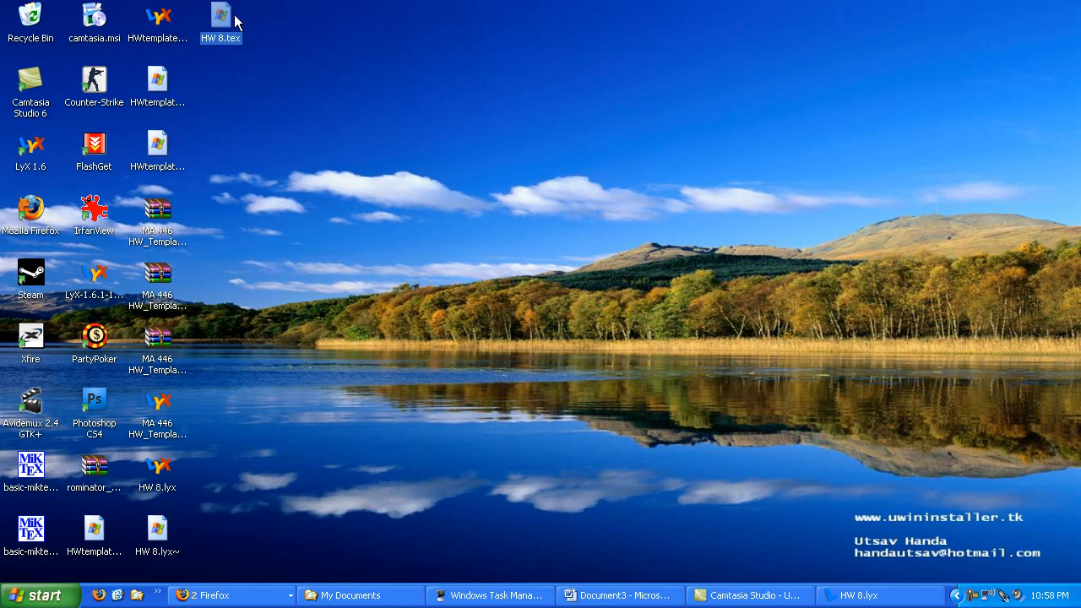
mouse_move(221, 21)
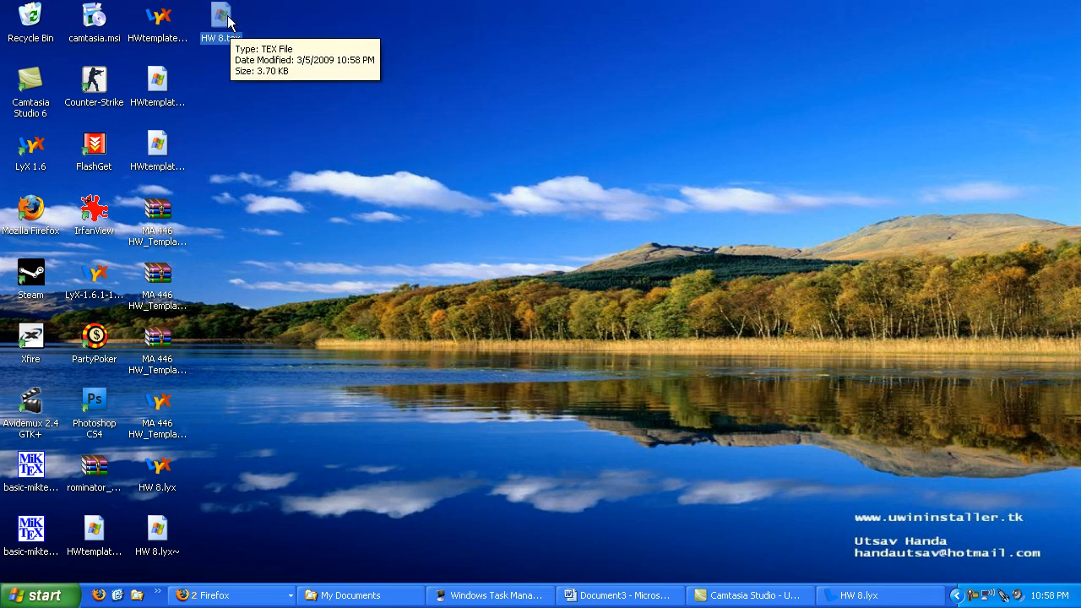
mouse_move(222, 37)
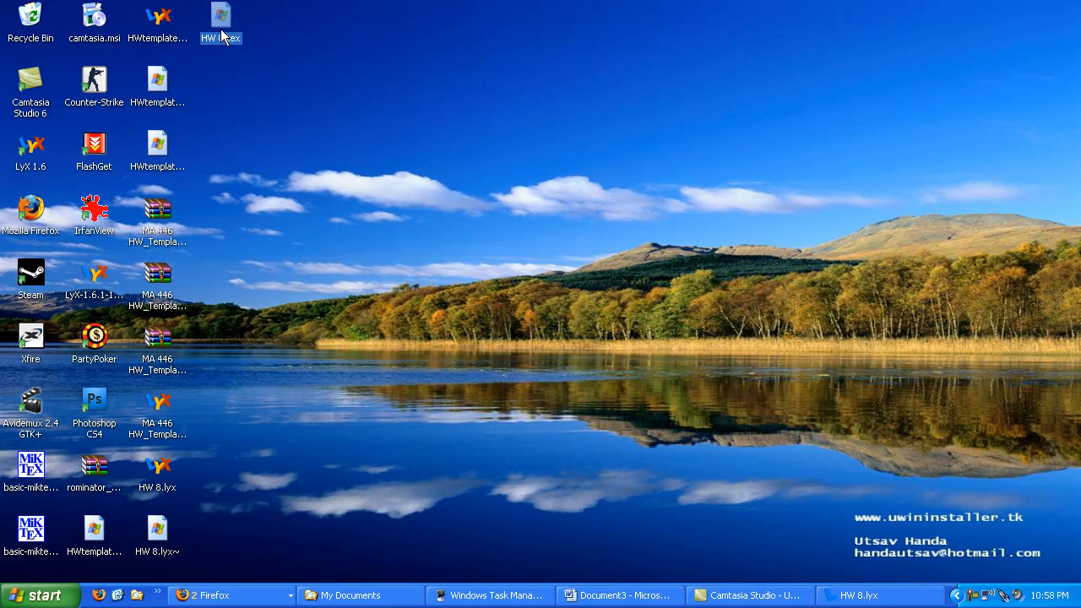
mouse_move(221, 25)
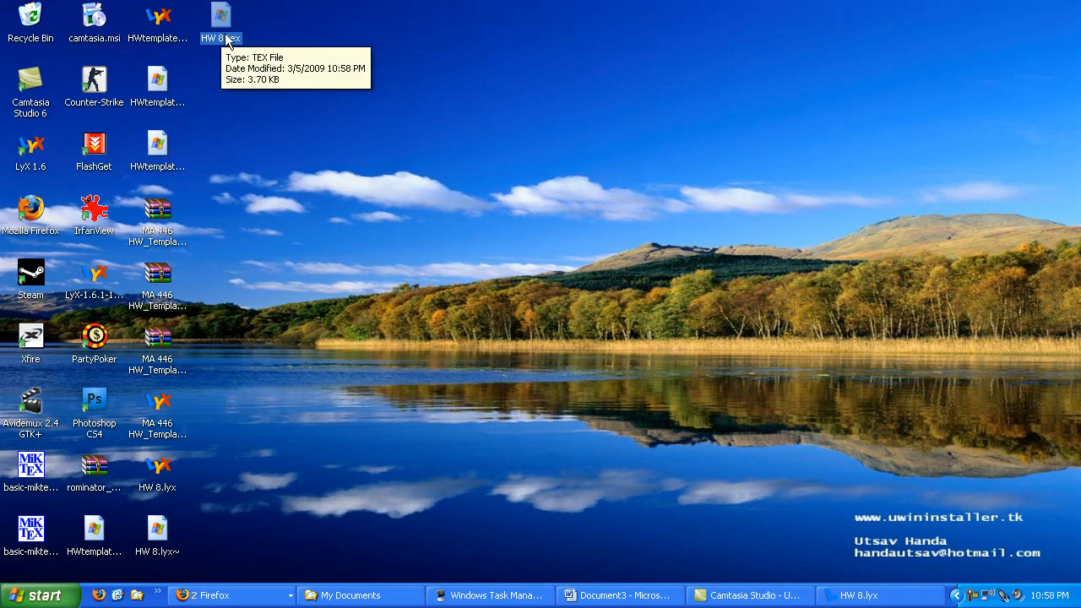
mouse_move(161, 273)
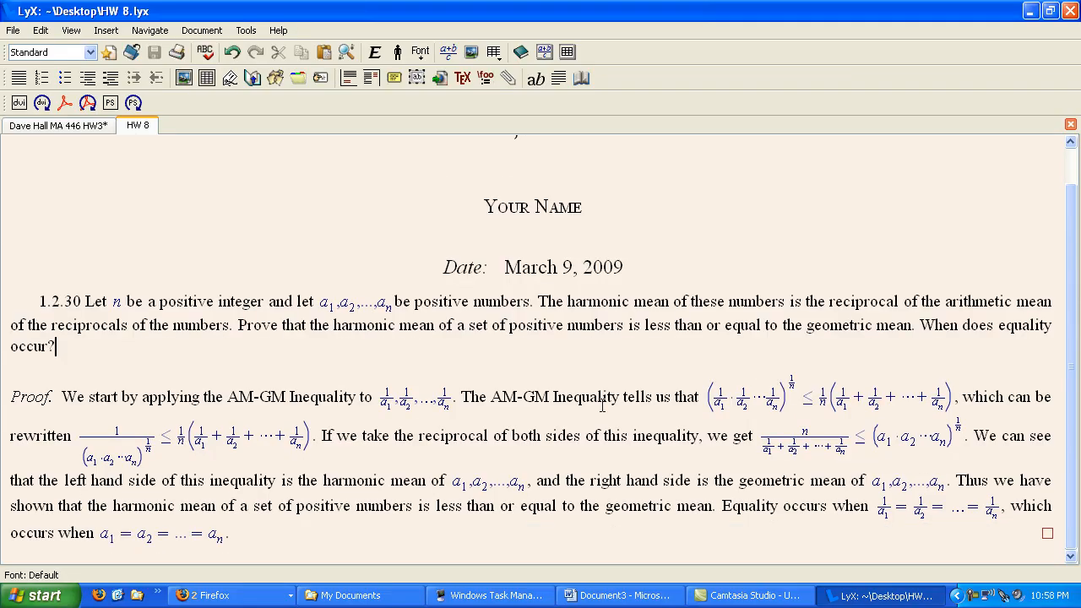
mouse_move(613, 407)
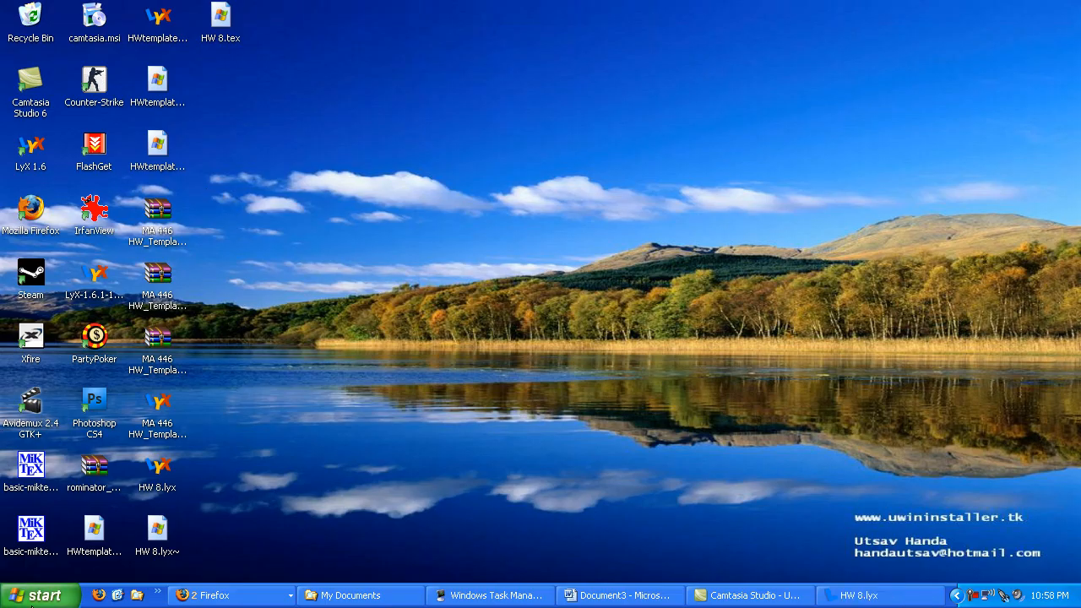
Open HW 8.tex in Notepad, scroll through its LaTeX source, then close Notepad.
click(34, 595)
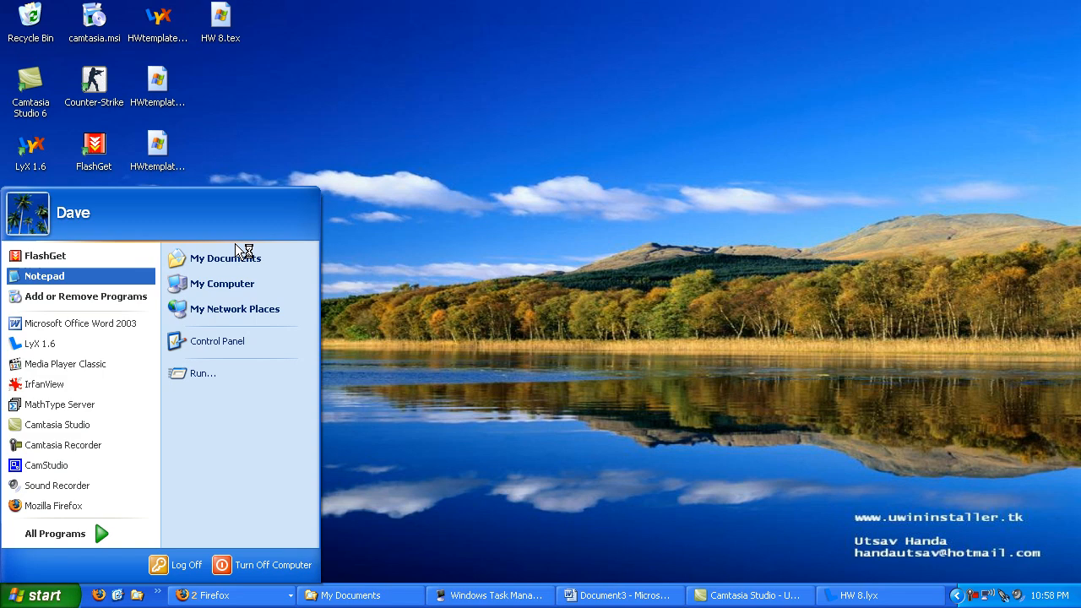
click(43, 276)
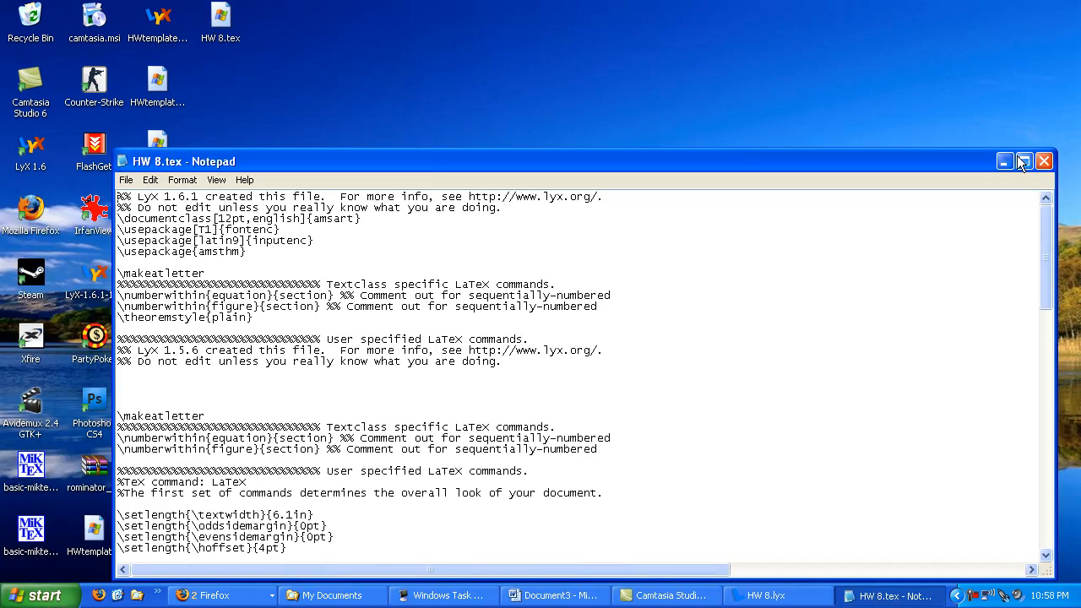
click(1023, 161)
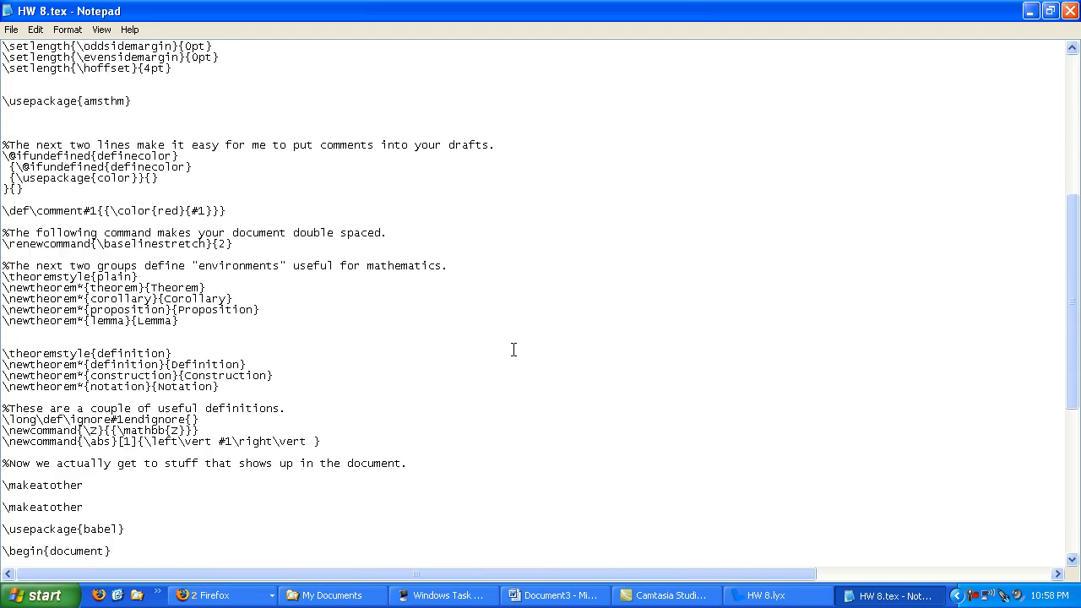
scroll(down, 3)
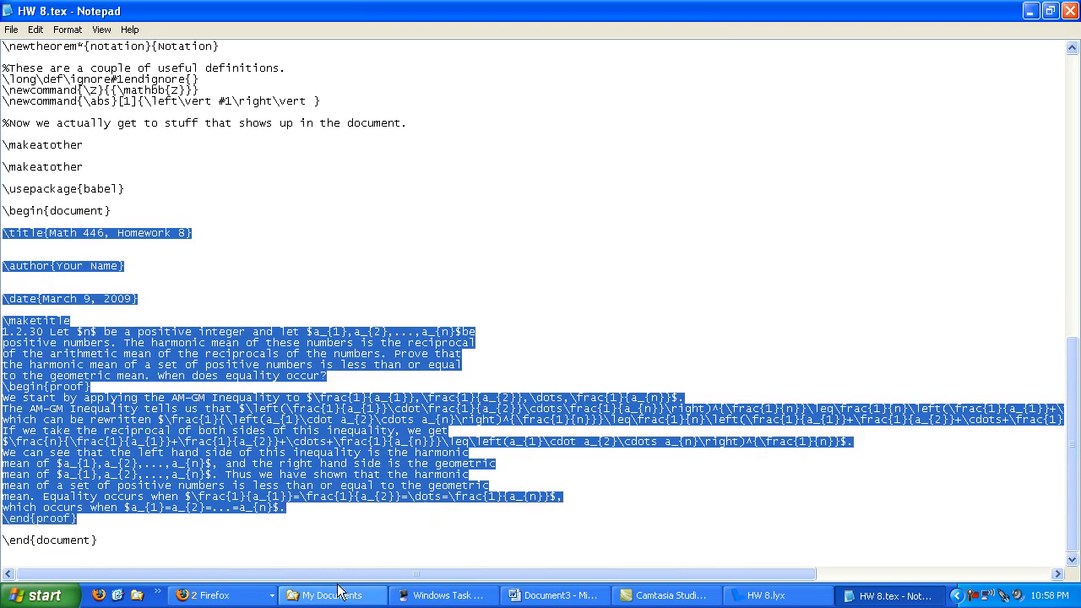
click(910, 392)
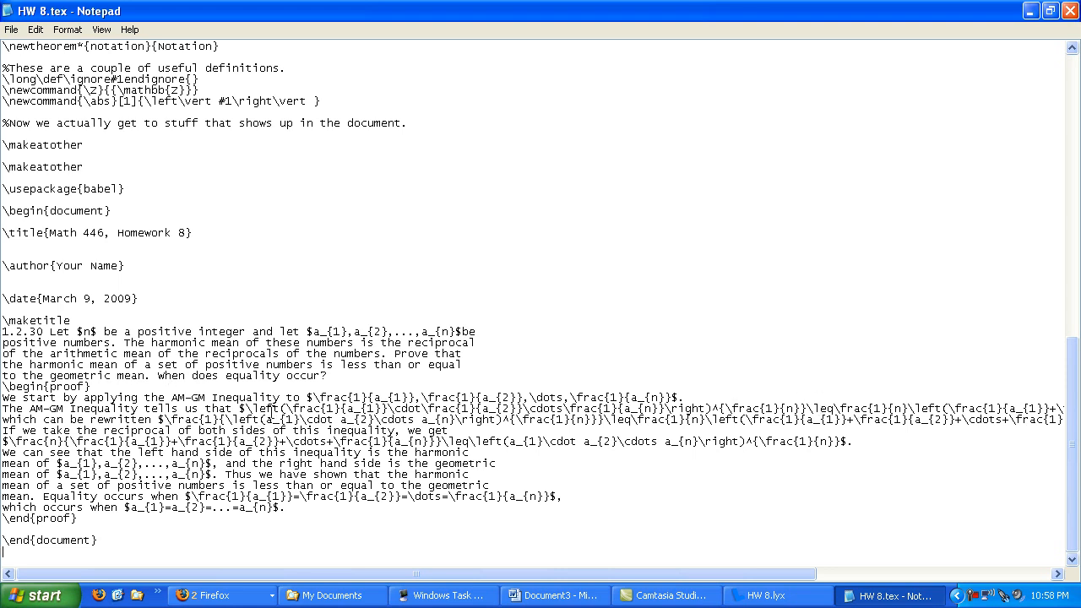
mouse_move(619, 299)
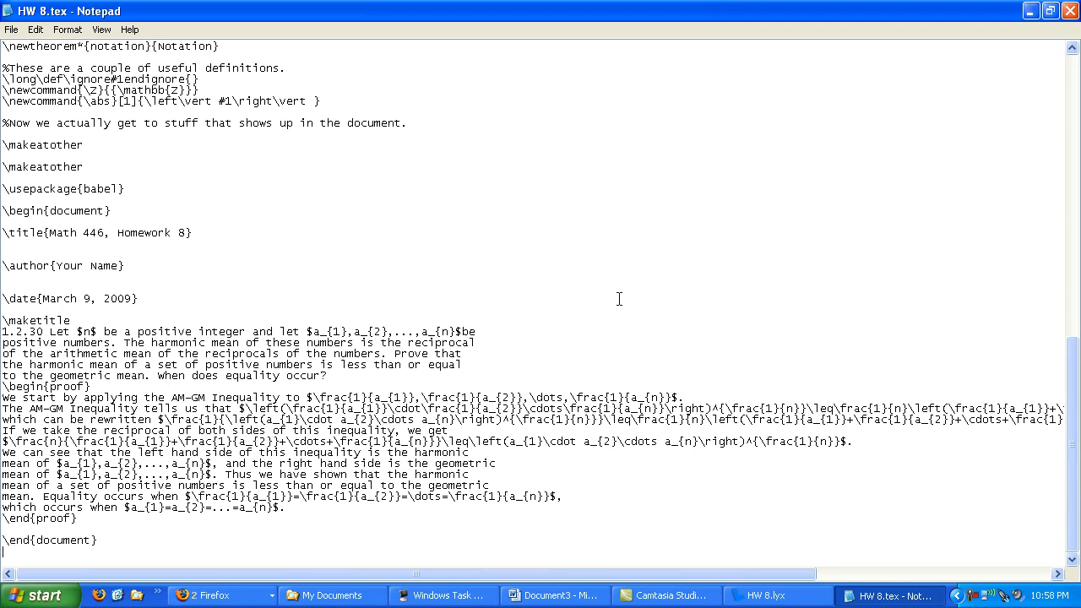
mouse_move(1071, 10)
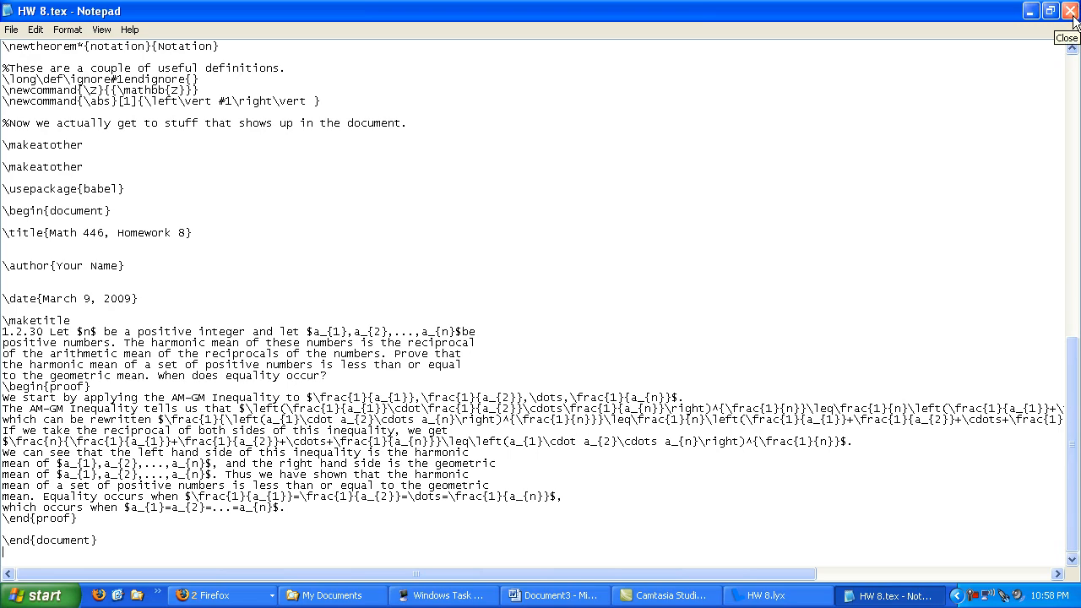
click(1069, 11)
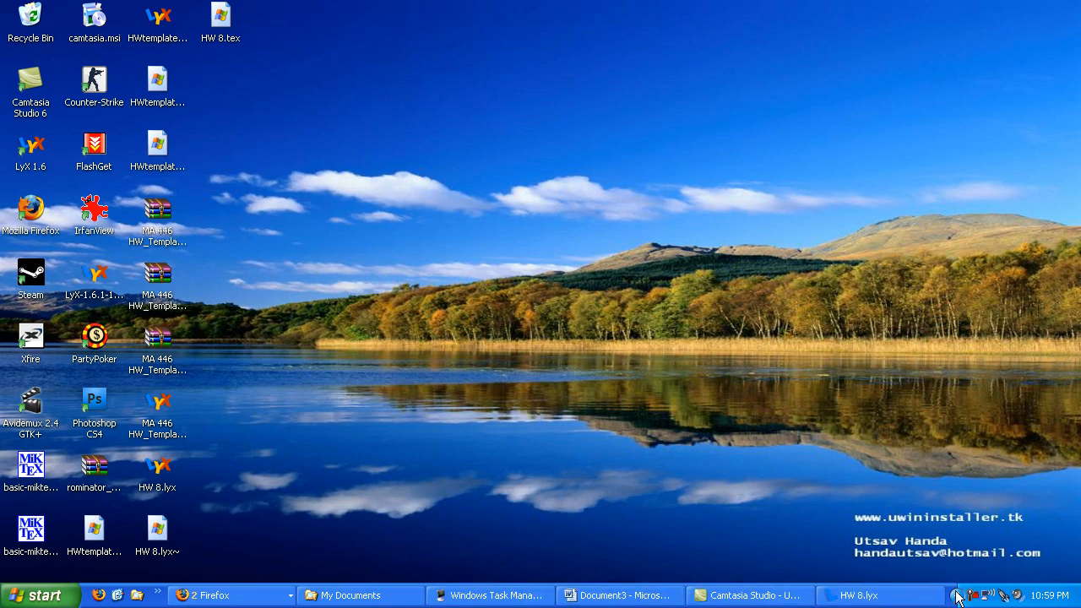
Return to the HW 8 document in LyX and open its LaTeX source view.
click(878, 596)
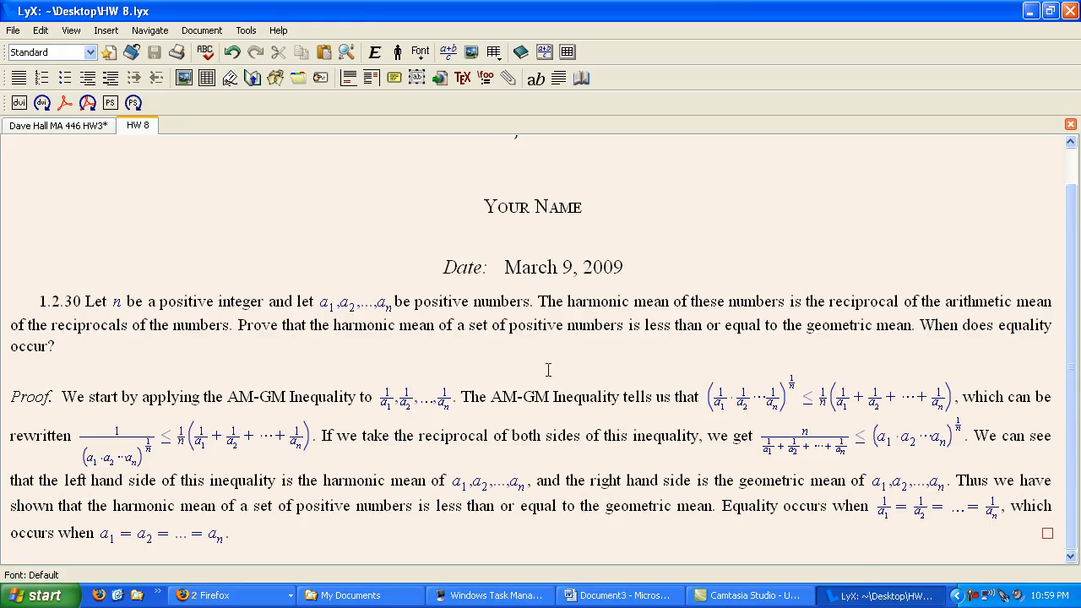
click(71, 29)
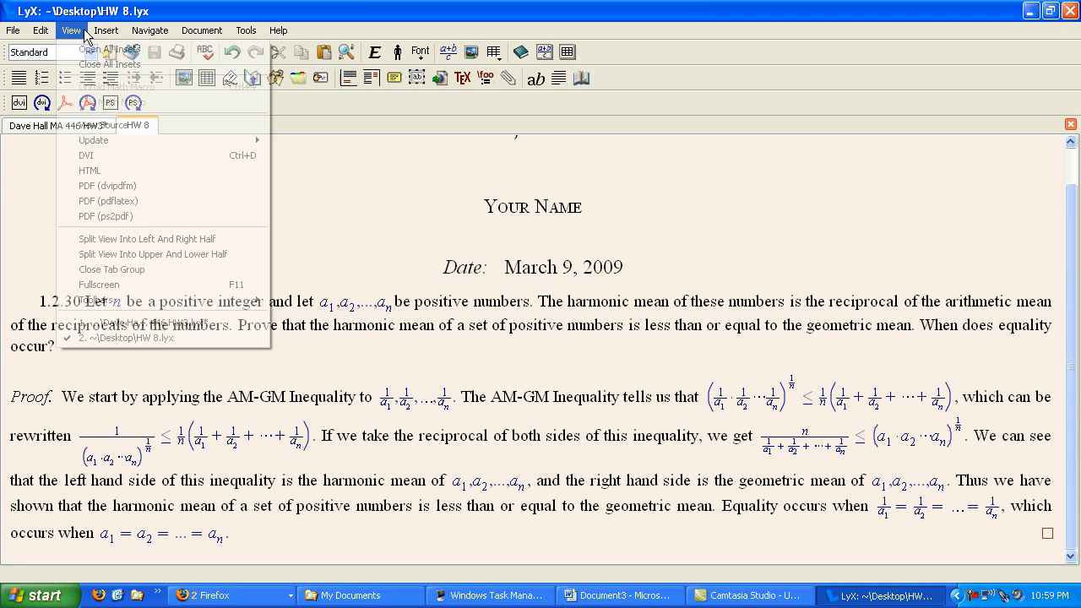
mouse_move(102, 125)
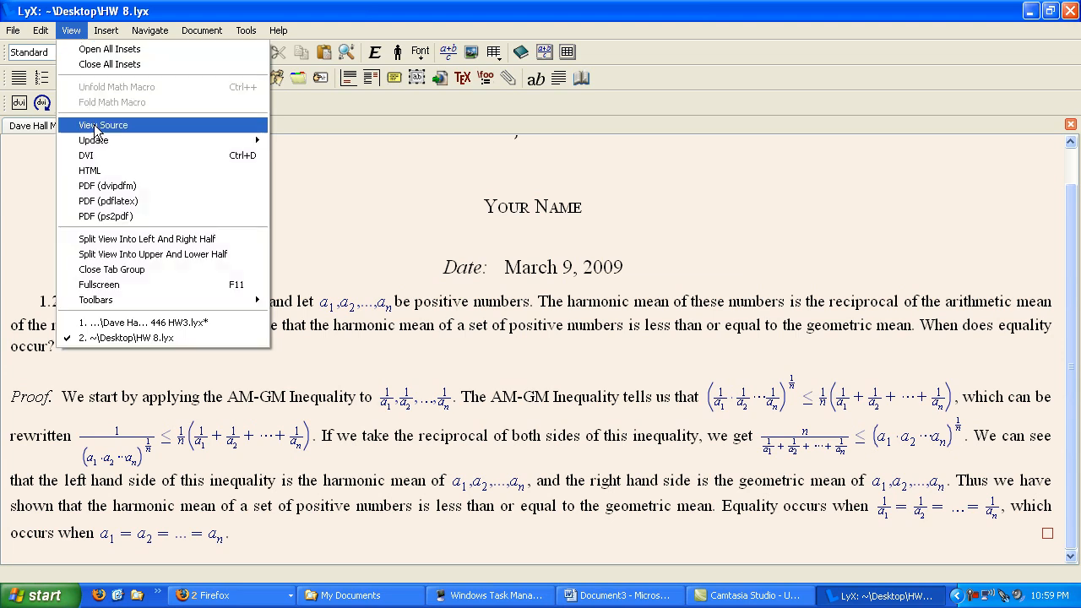
click(103, 125)
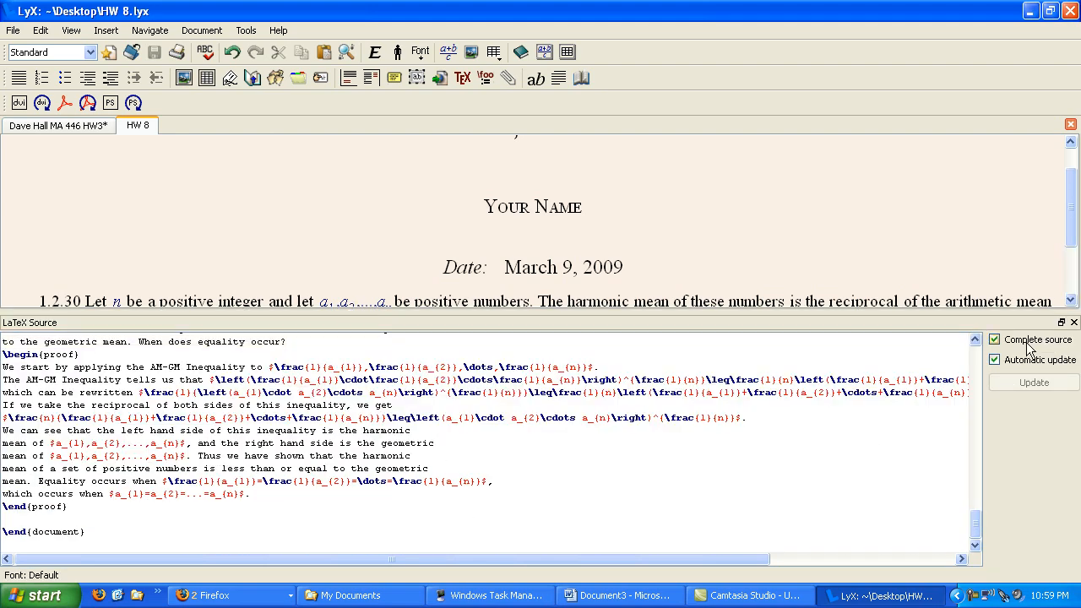
Toggle 'Complete source' off and back on, then scroll through the full LaTeX source.
click(995, 340)
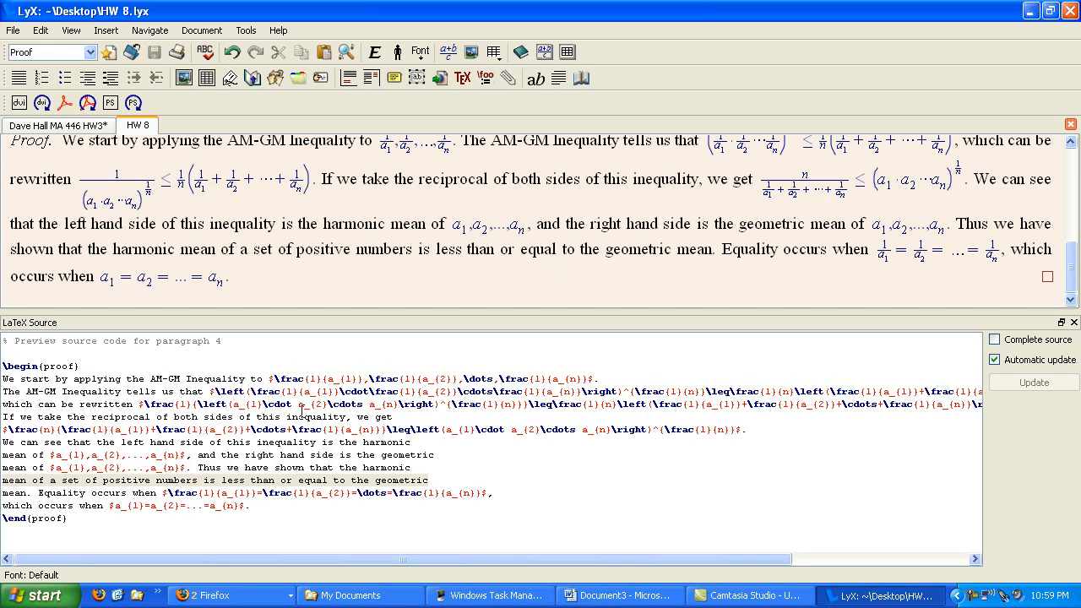
click(997, 340)
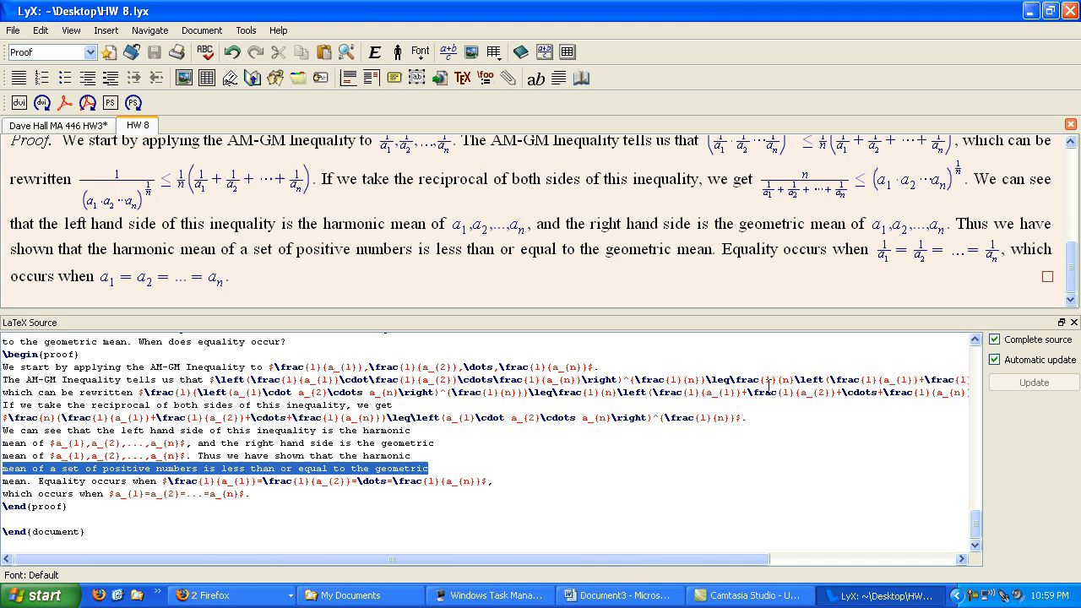
click(473, 471)
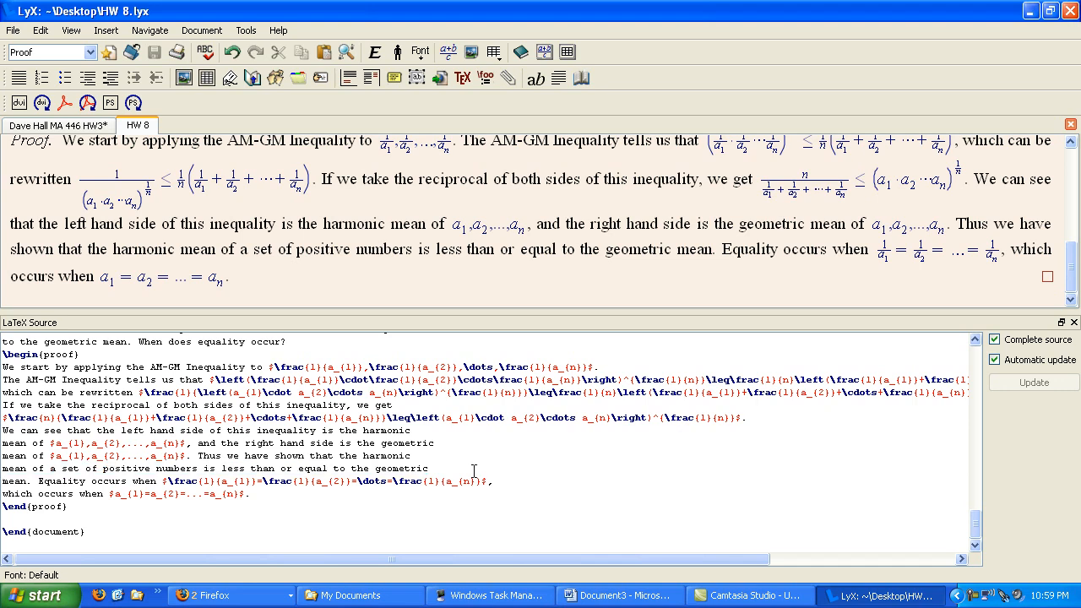
scroll(up, 3)
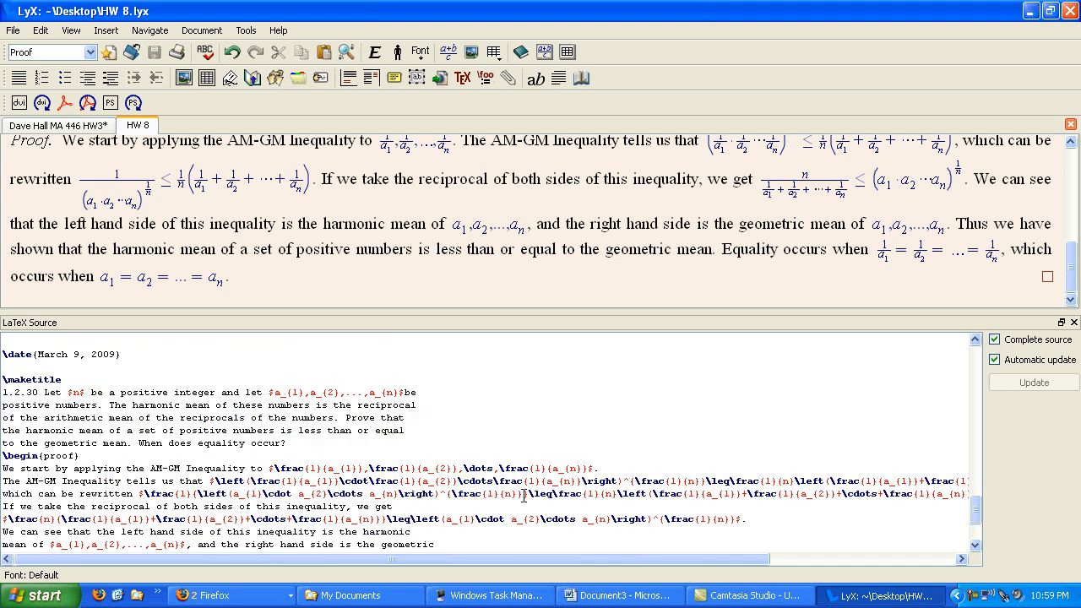
mouse_move(1010, 323)
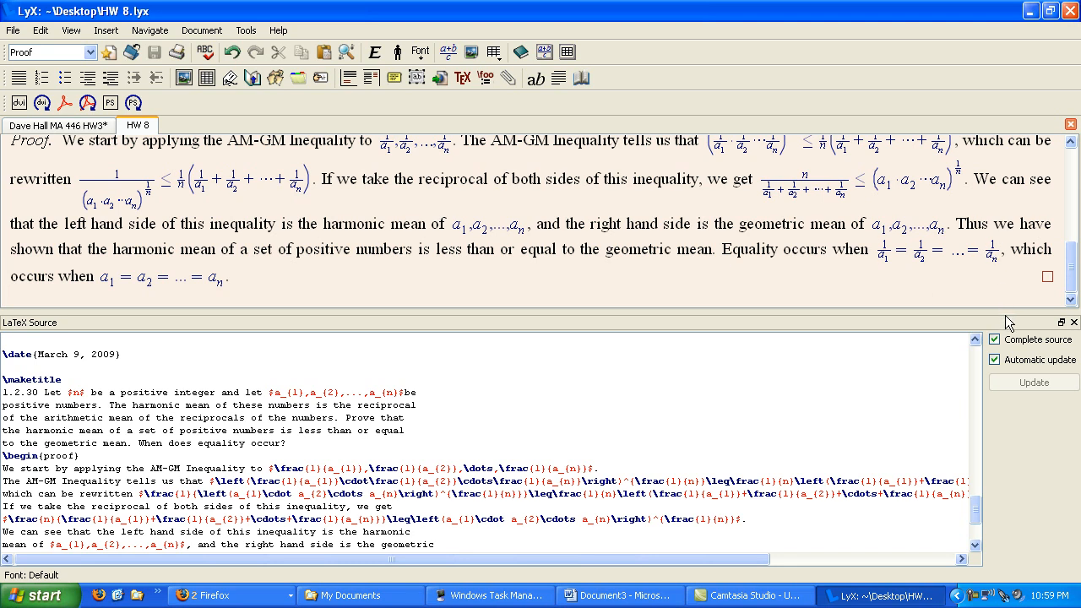
scroll(up, 3)
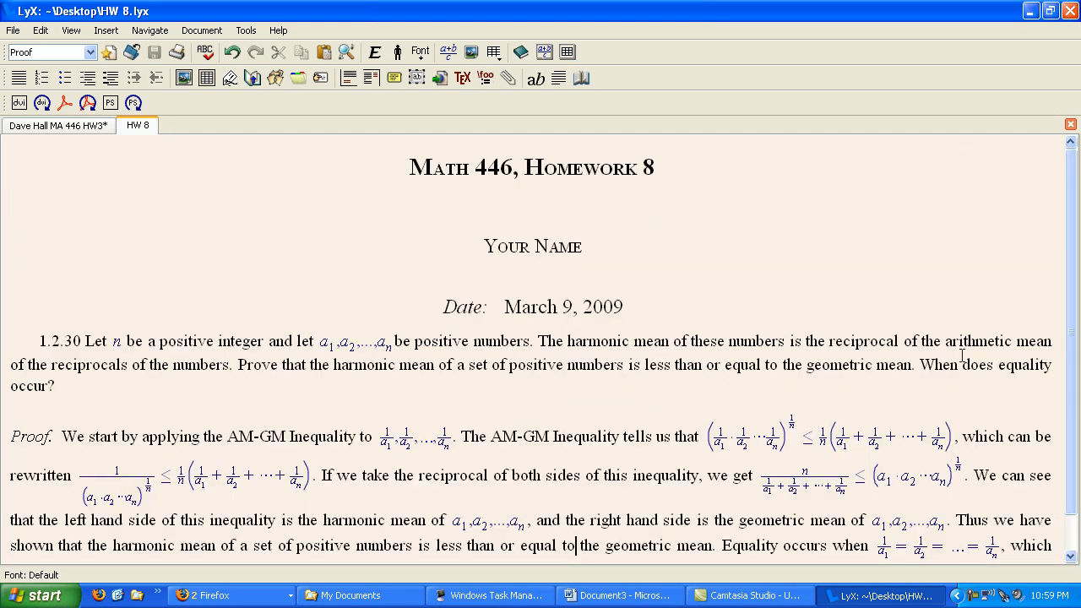
click(12, 30)
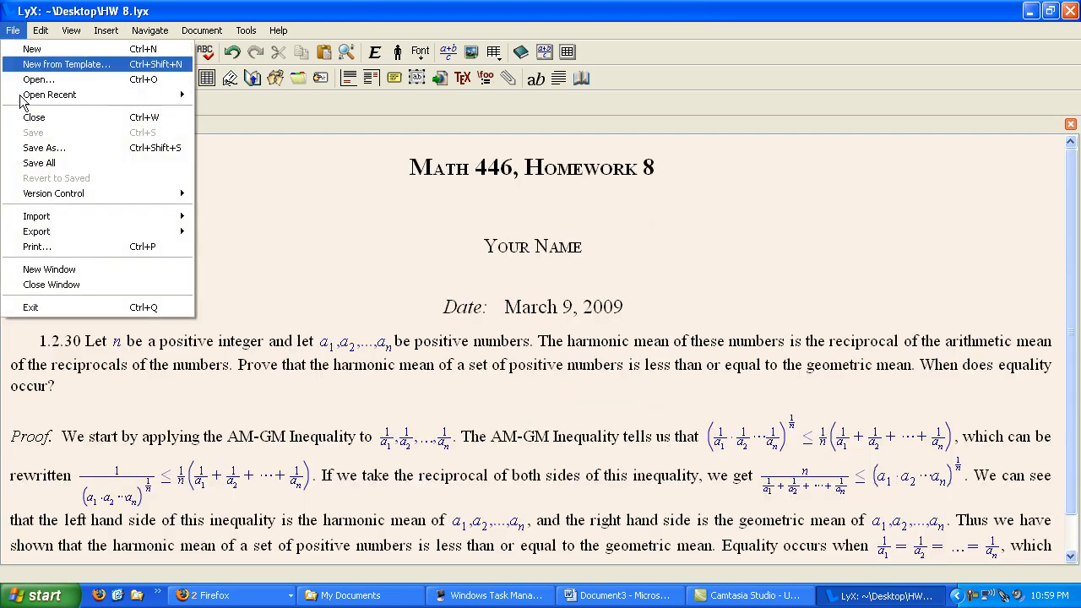
click(36, 231)
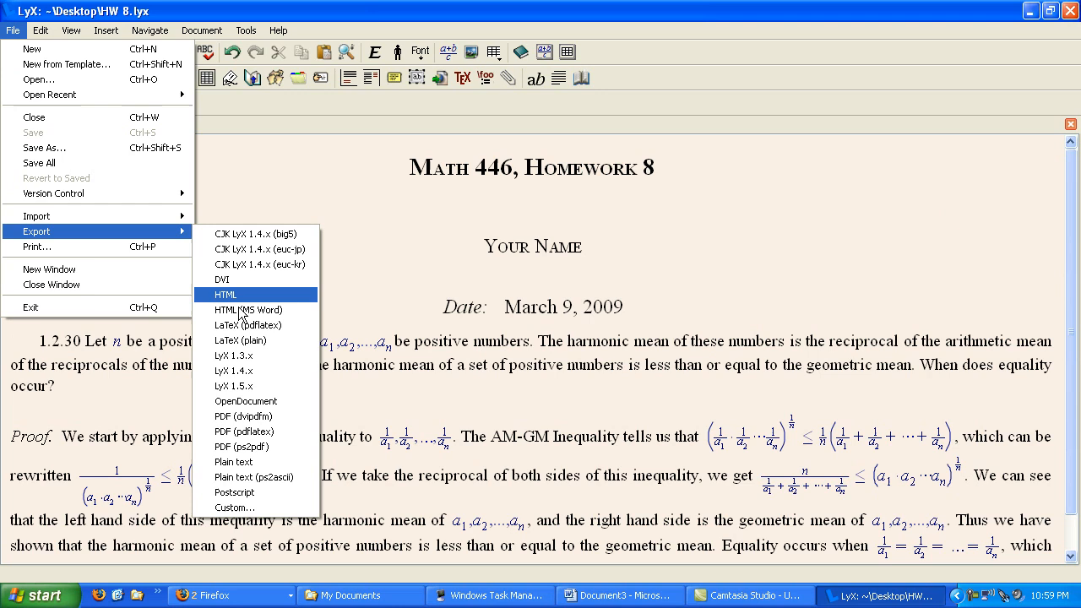
mouse_move(519, 395)
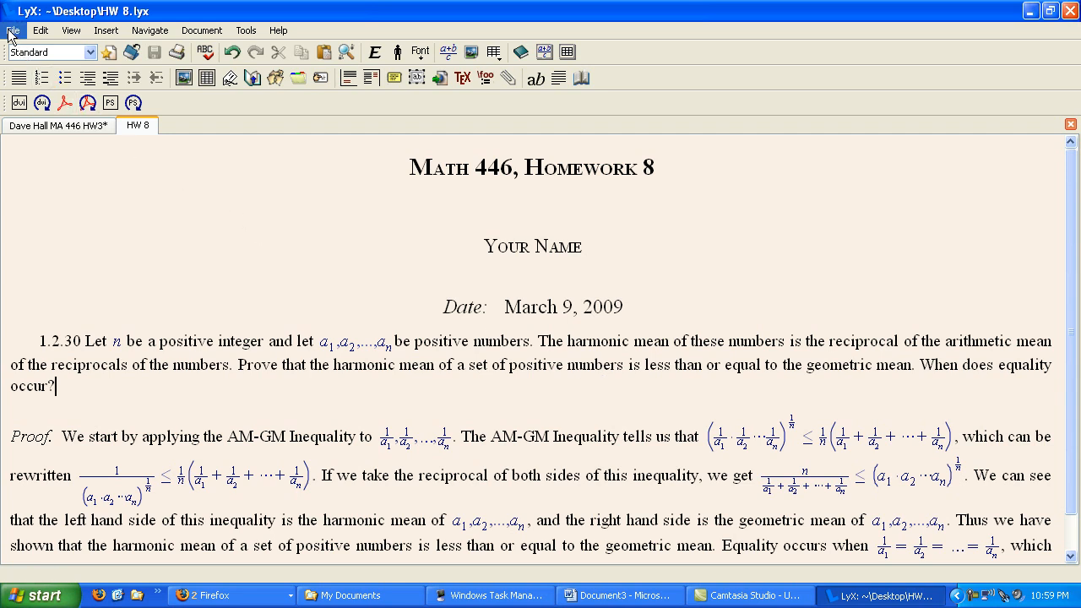
click(12, 30)
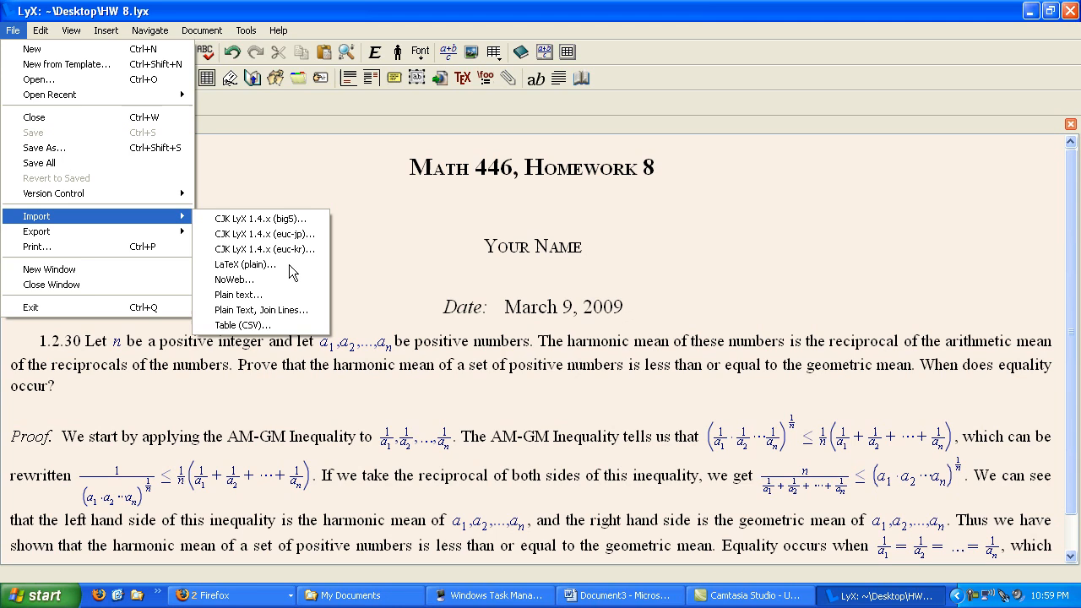
mouse_move(260, 263)
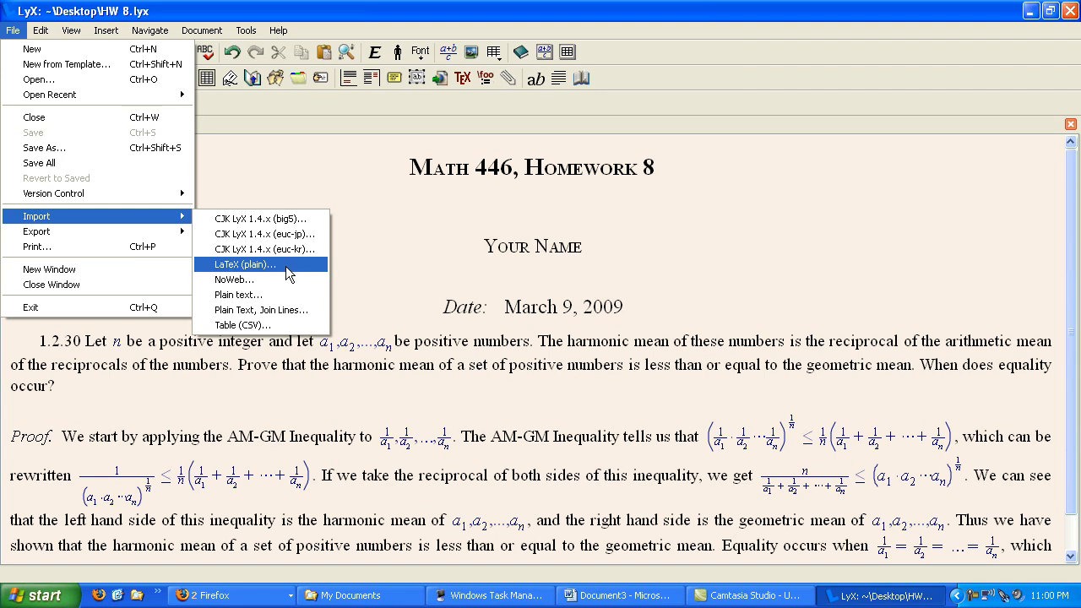
mouse_move(293, 277)
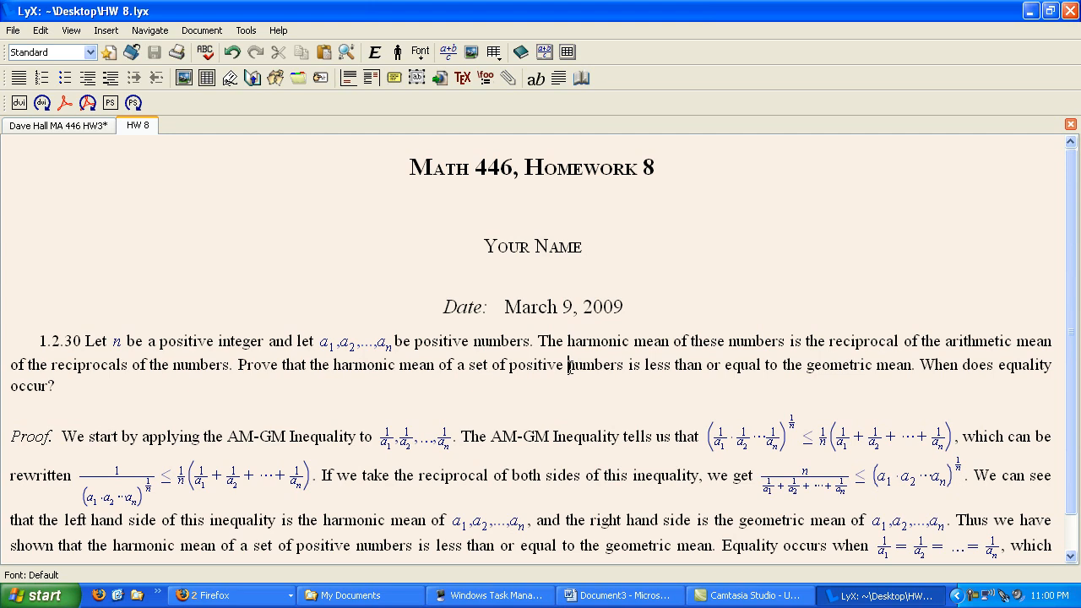
mouse_move(687, 321)
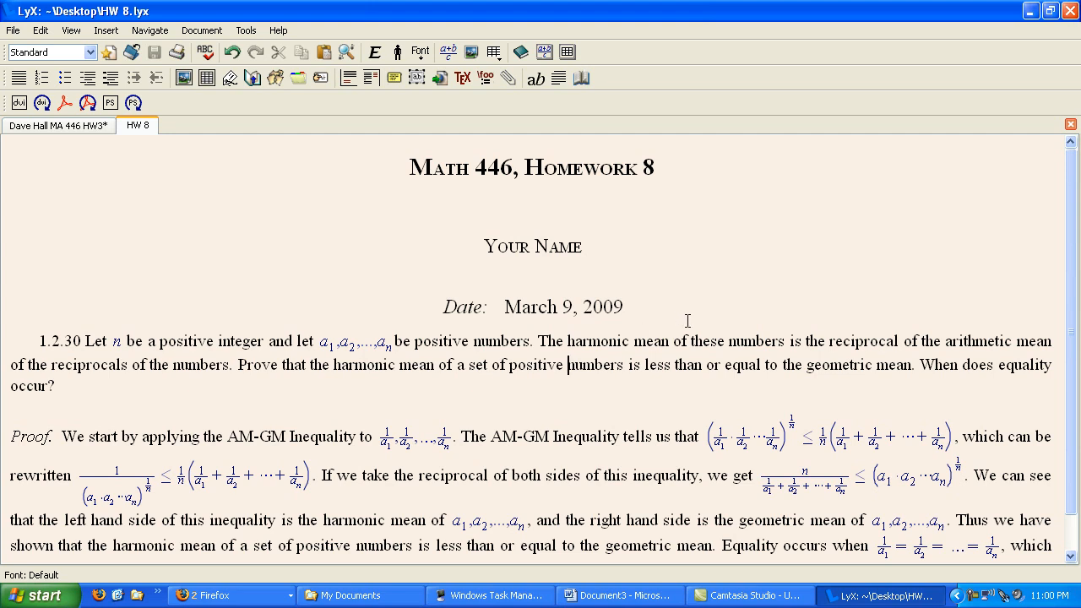